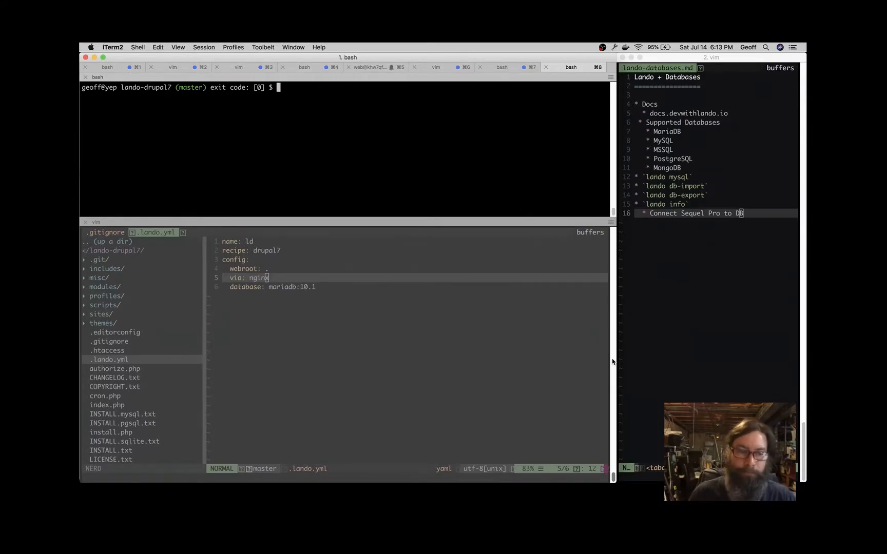
- Bring up the macOS app switcher from iTerm2
key(cmd+tab)
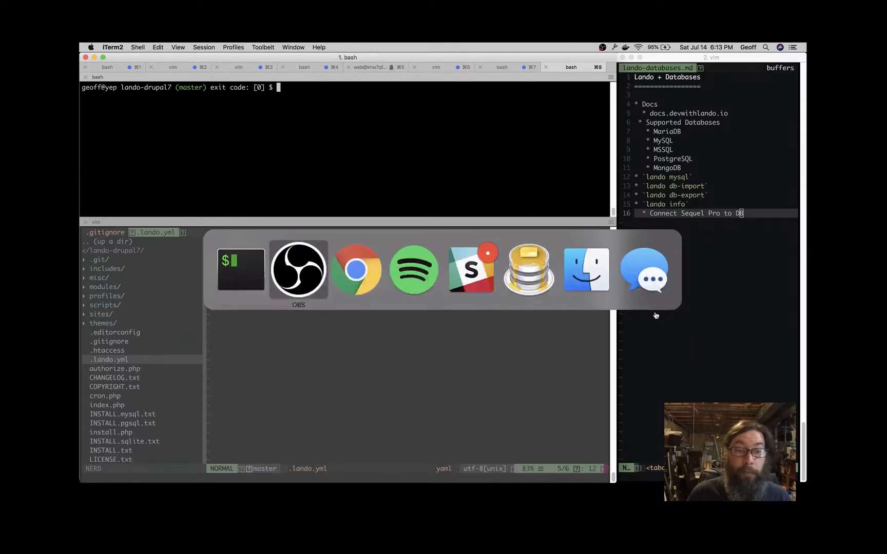
- Bring Chrome forward showing Lando's 'Importing Databases' documentation page
click(357, 270)
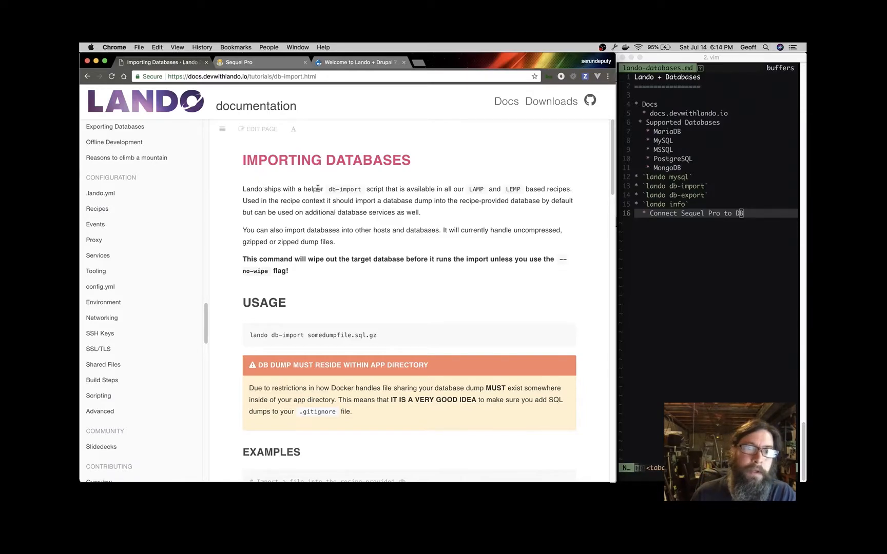
mouse_move(287, 153)
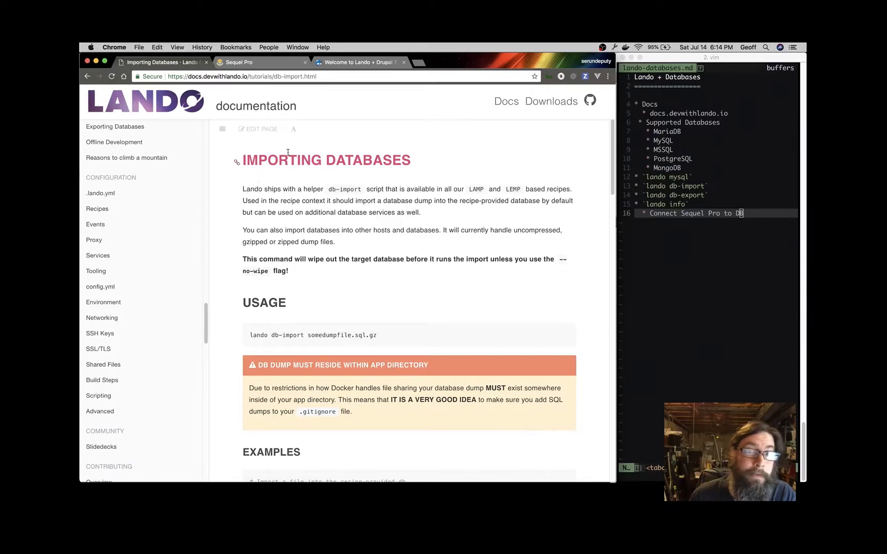
click(280, 76)
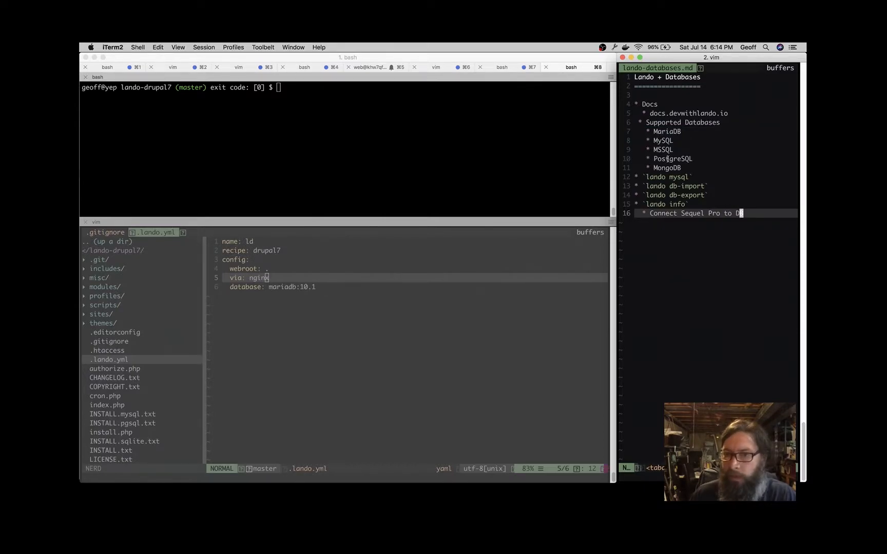
mouse_move(445, 193)
text(lan)
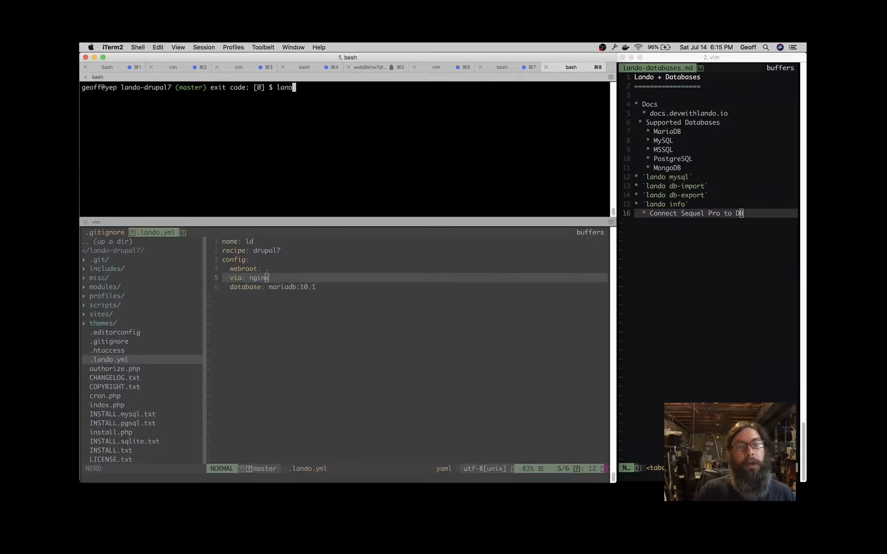
- Run `lando` to list its commands, then start a fresh lando command at the prompt
text(o)
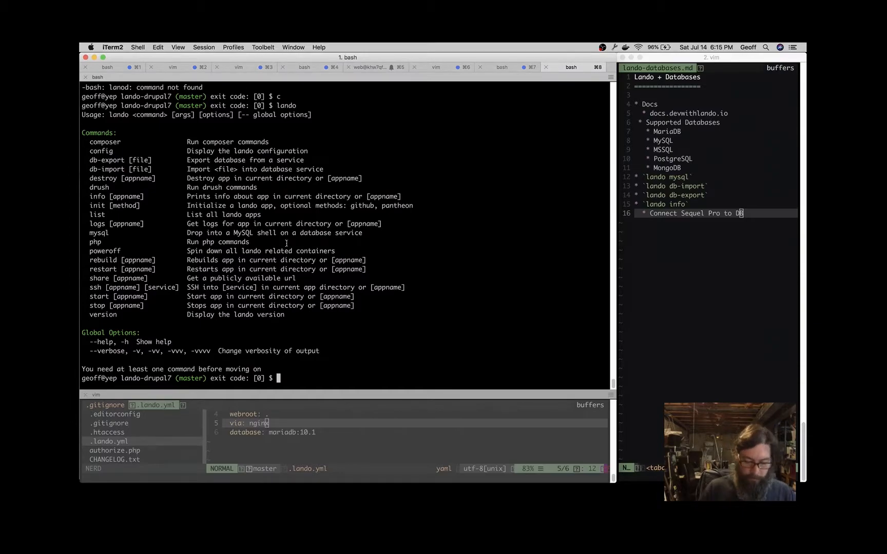
text(lano)
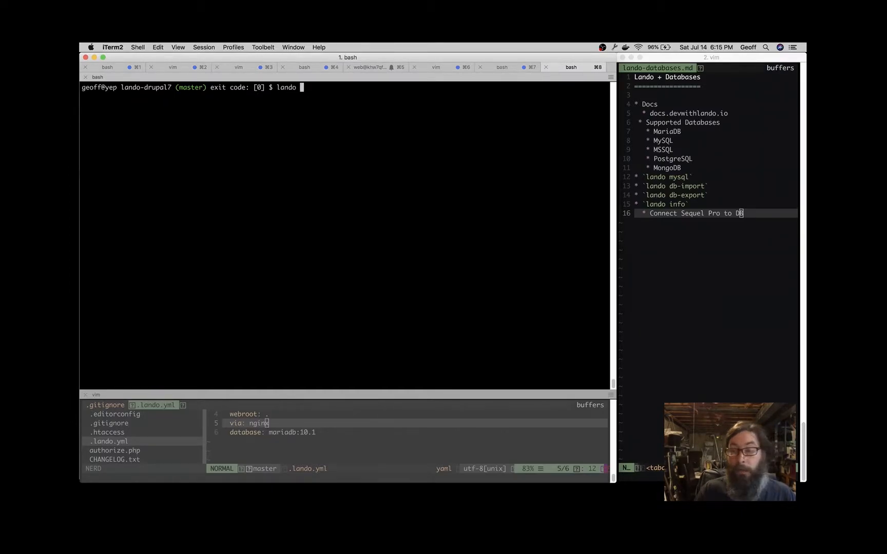
- Enter `lando mysql`, show databases, use drupal7 and list its tables
text(mysql)
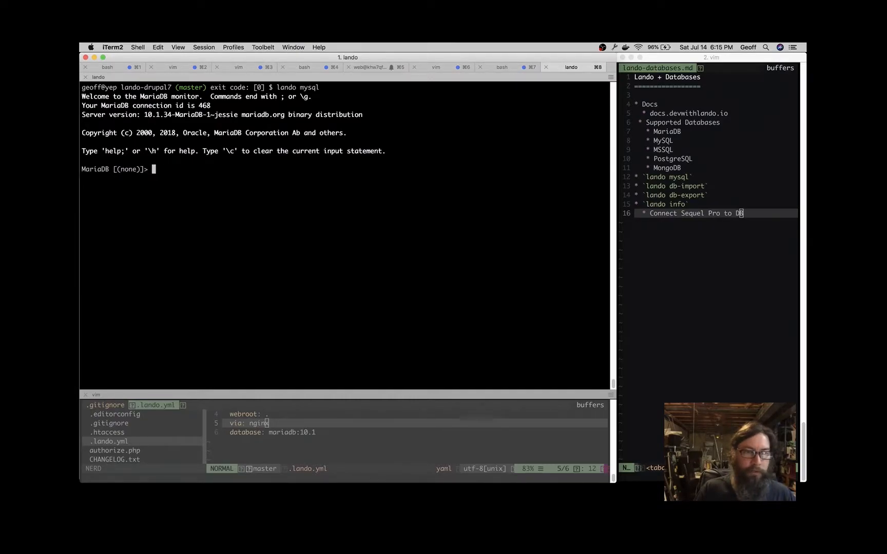
text(show databases;)
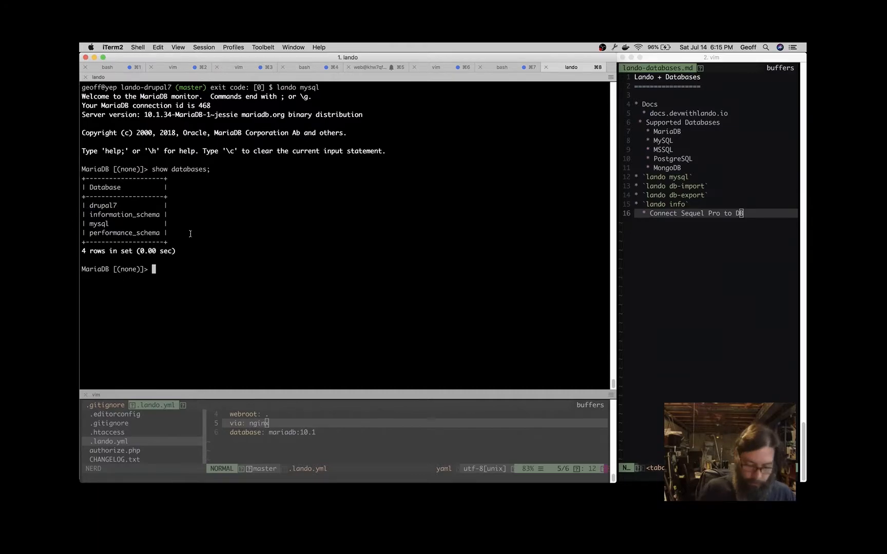
text(use drupal7;)
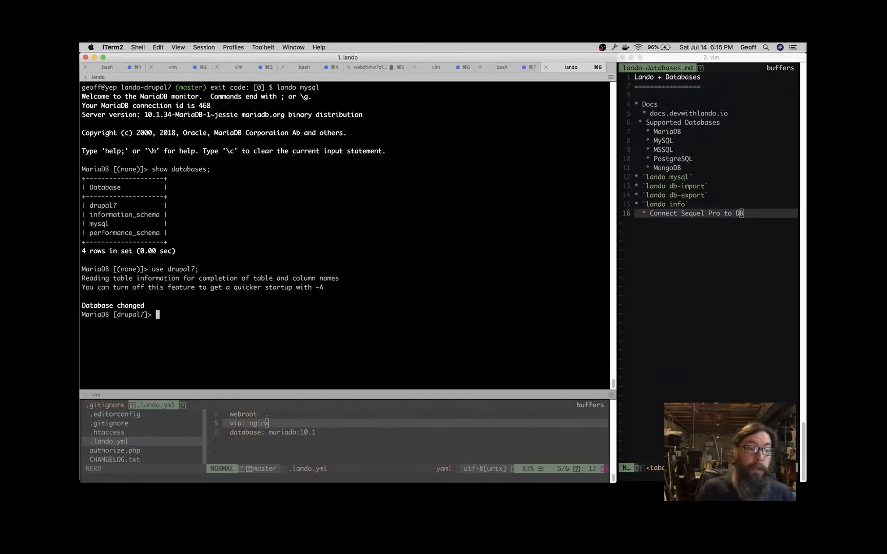
text(show tables;)
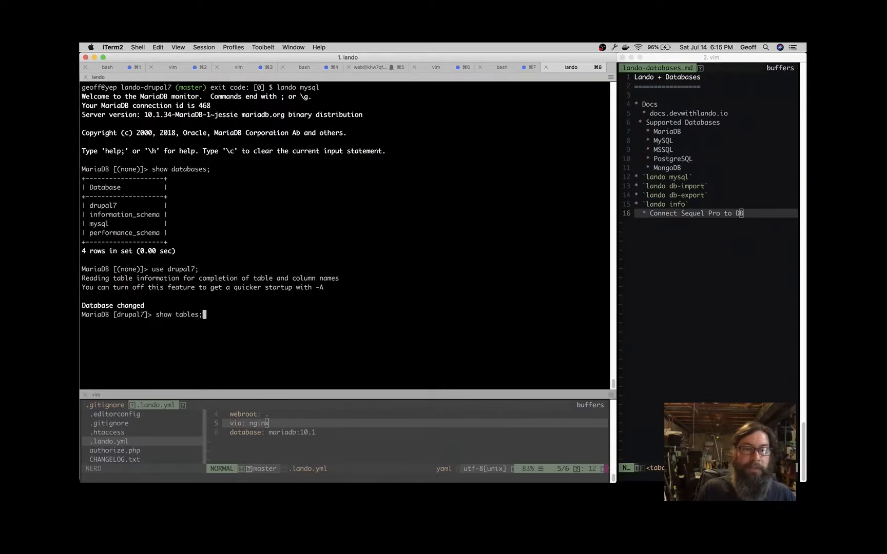
key(Return)
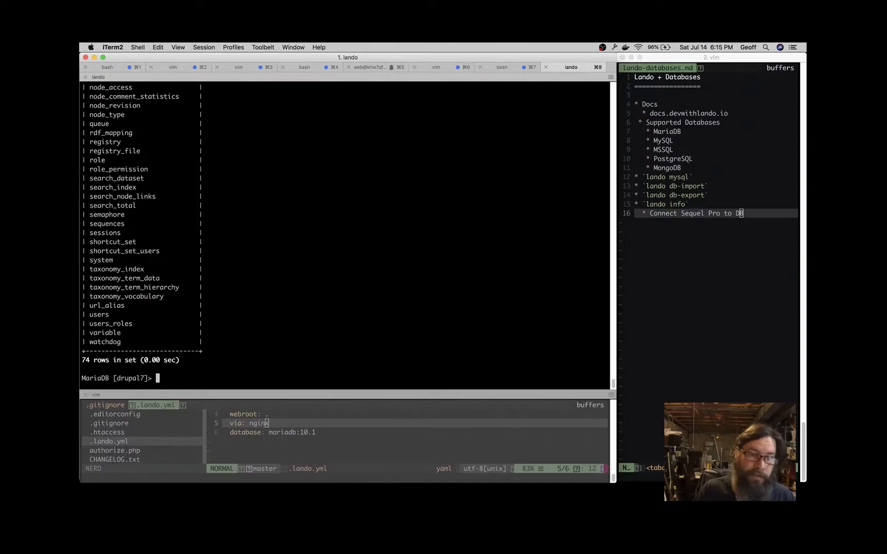
text(clar)
text(clear)
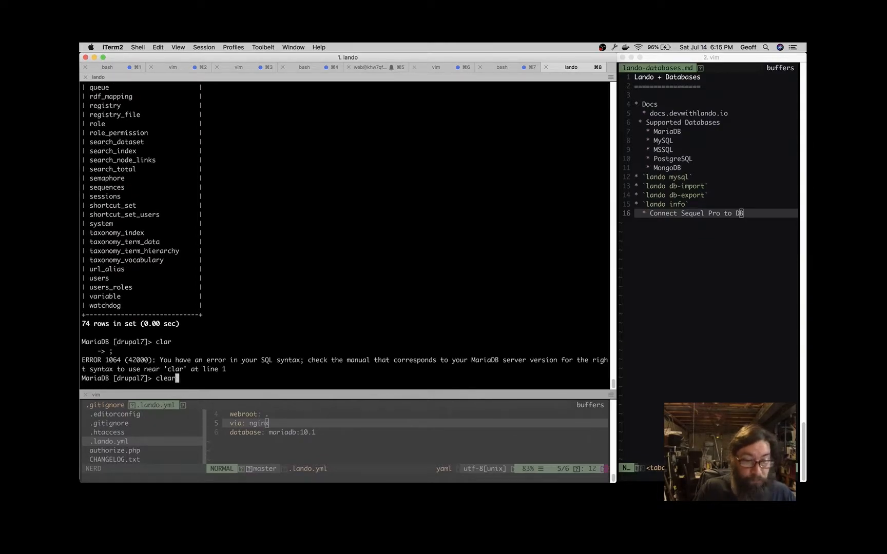
key(Return)
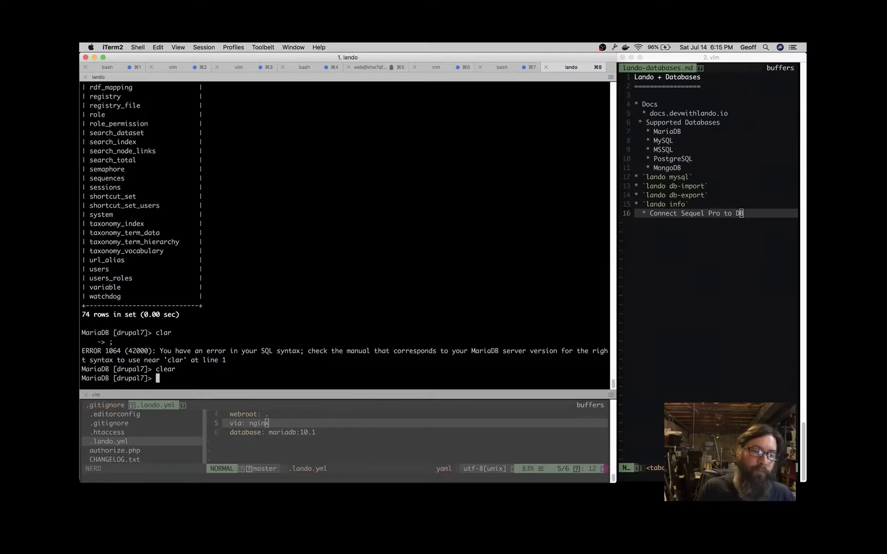
- Query `select uid, name from users where 1;` returning uids 0 and 1 (root), then exit the shell
text(sel)
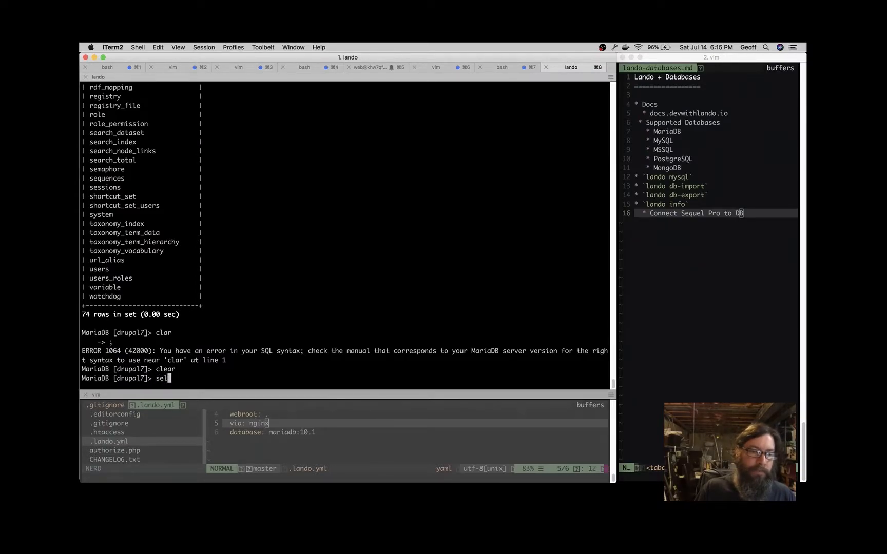
text(ect)
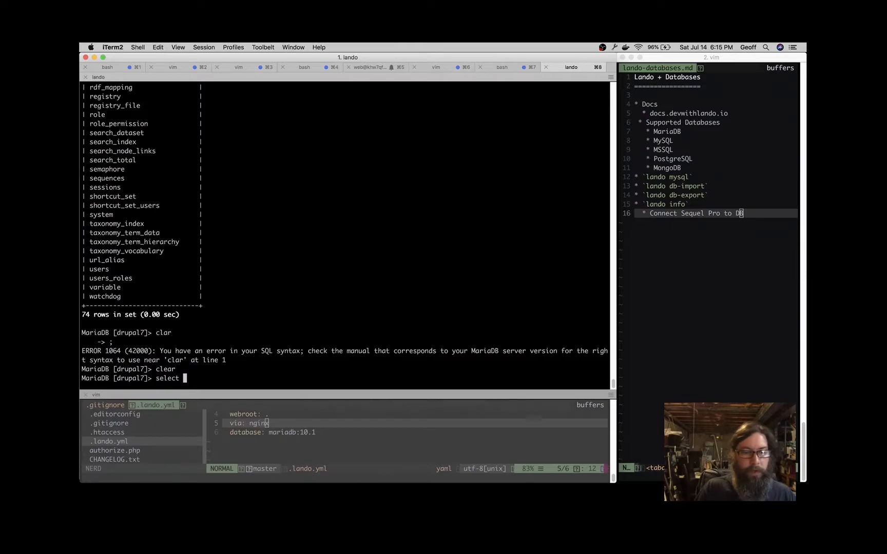
text(uid, name f)
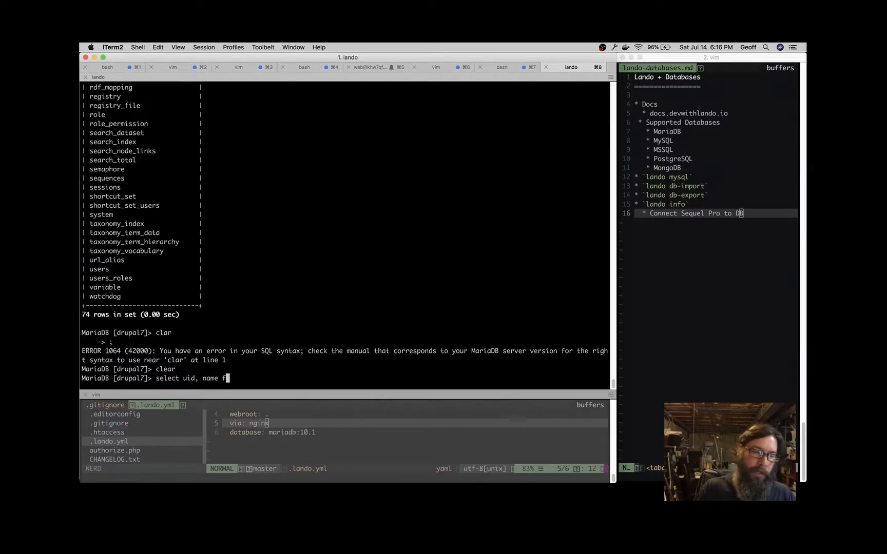
text(rom users eh)
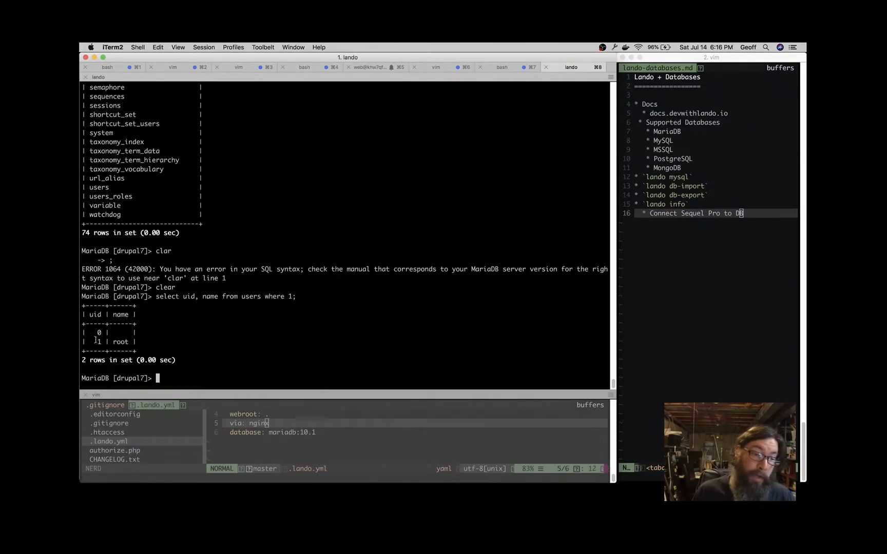
drag(94, 342, 120, 342)
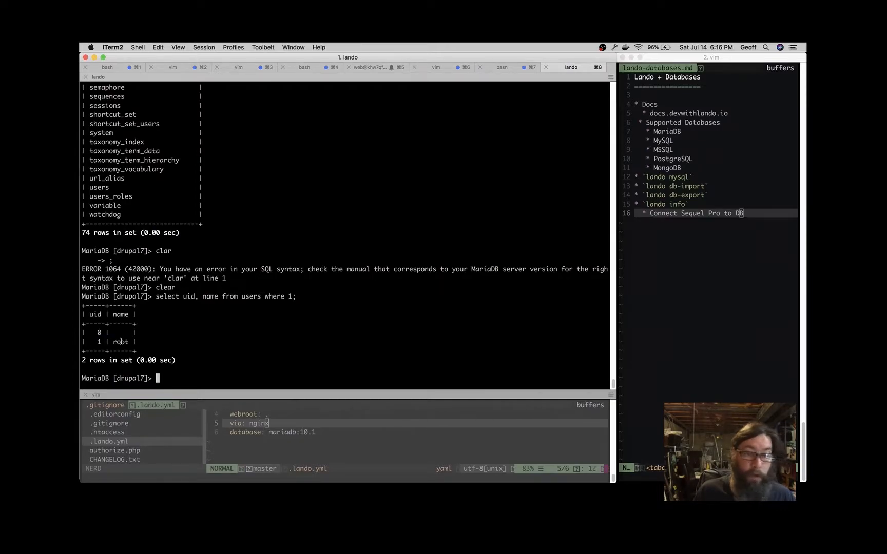
mouse_move(188, 354)
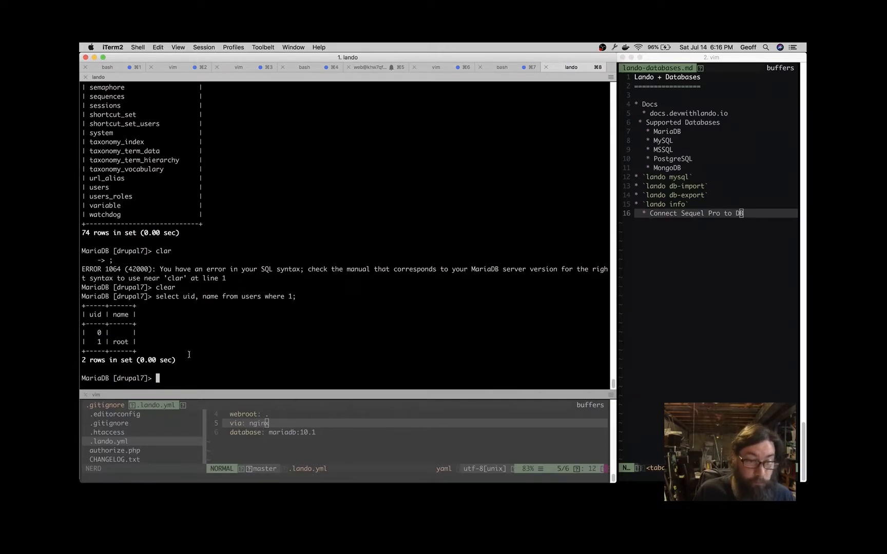
text(exit)
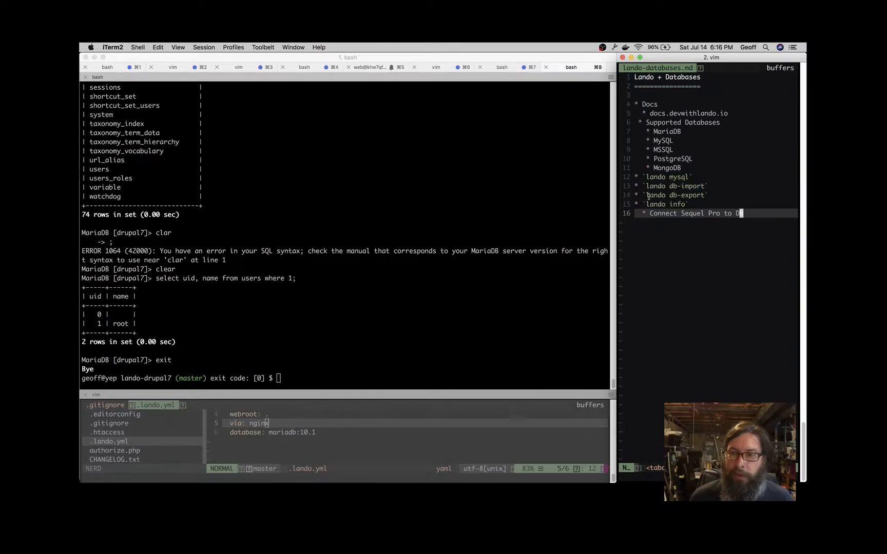
- Run `lando mysql -- -h` to show its help with --host defaulting to the database service
text(l)
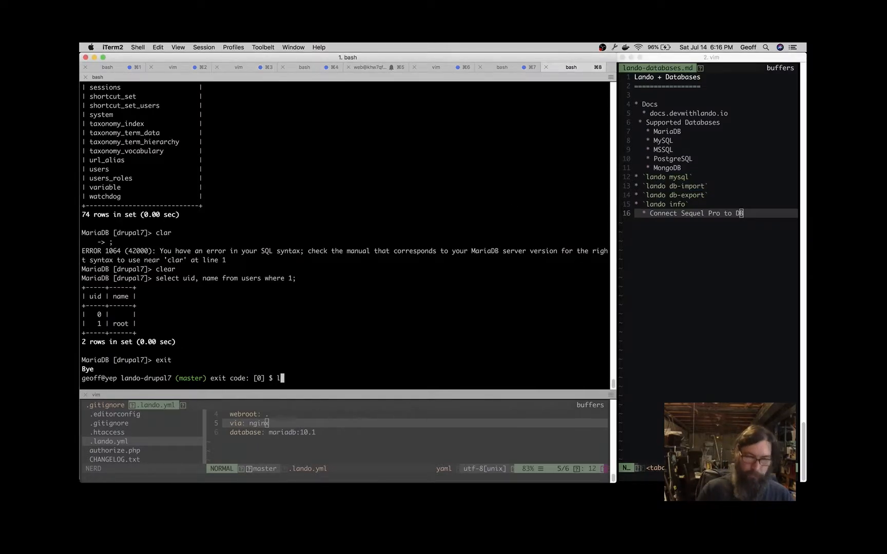
text(ando)
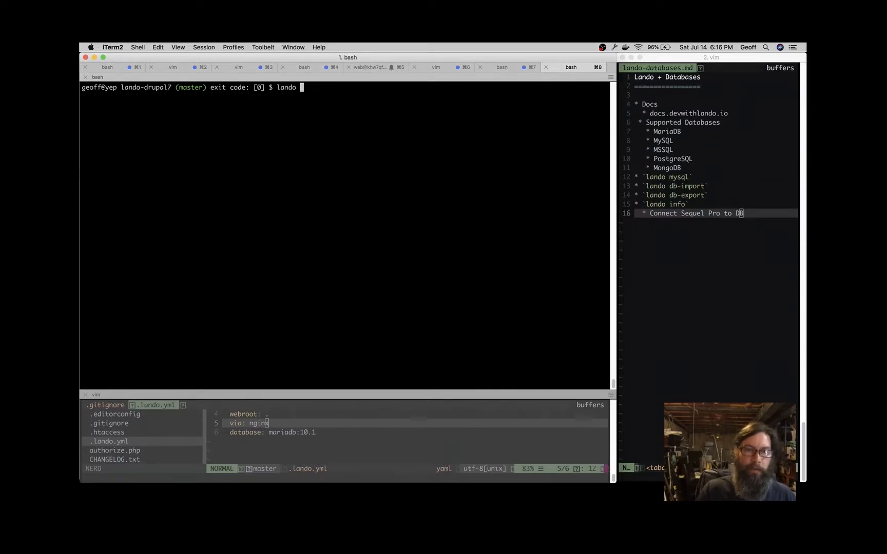
text(my)
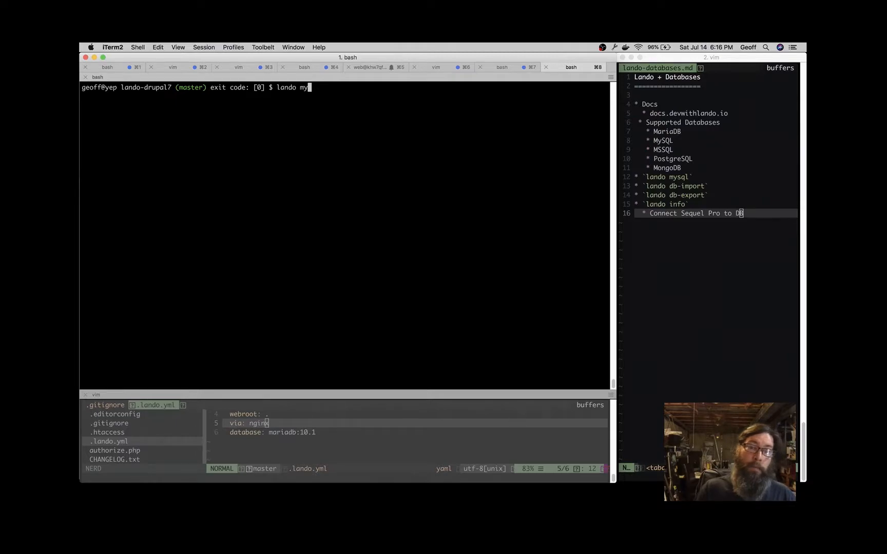
text(sql)
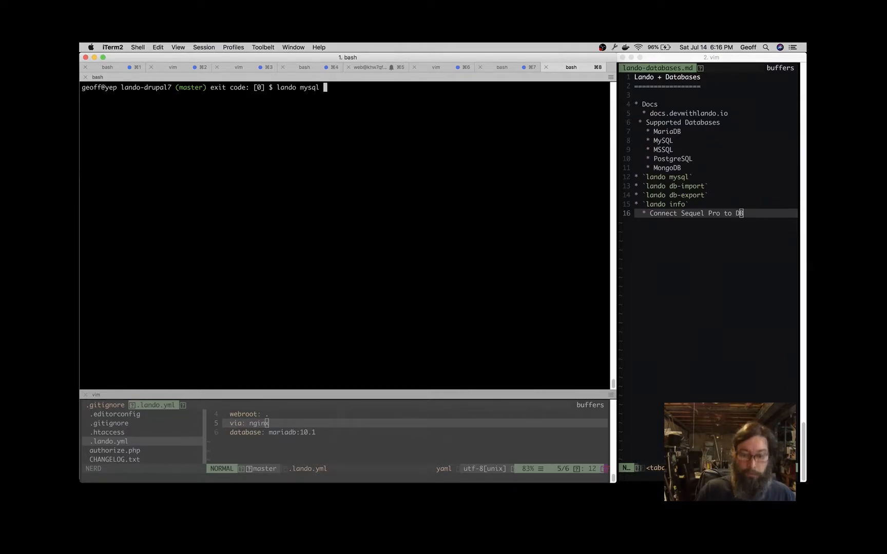
text(-- -h)
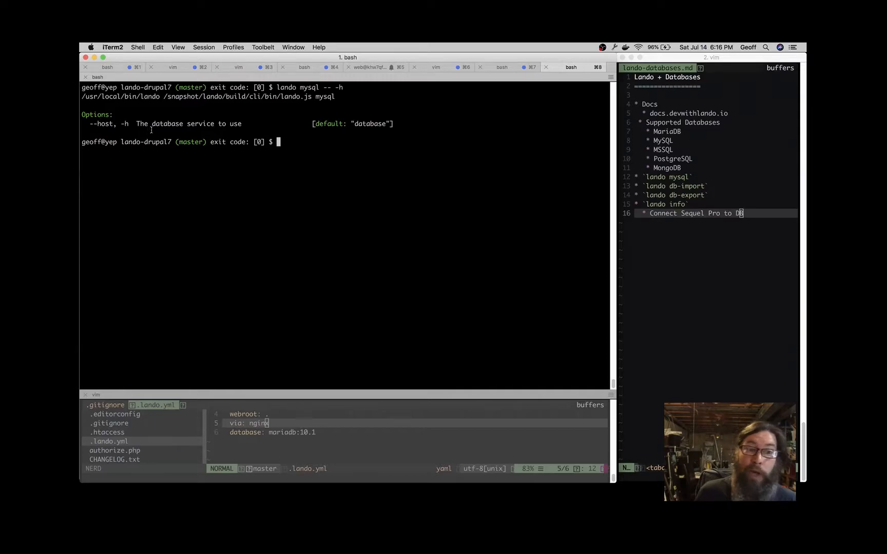
mouse_move(157, 128)
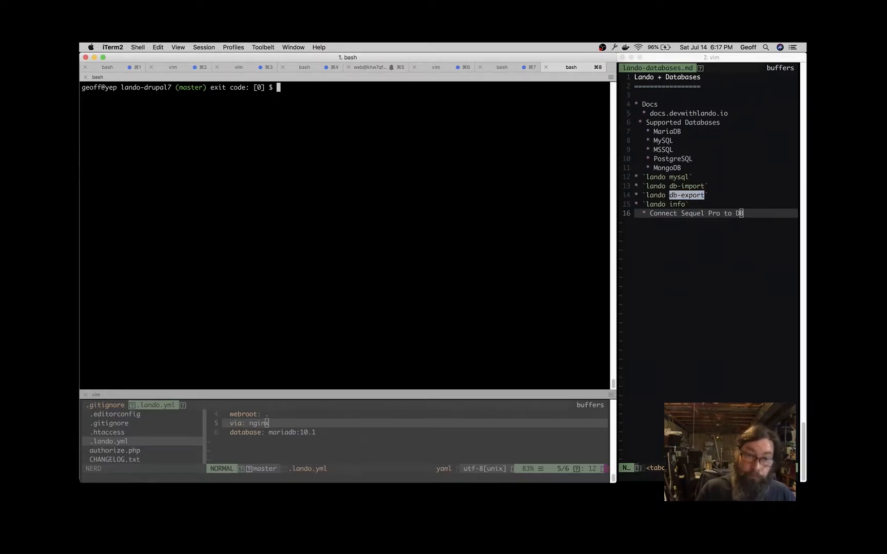
- Run `lando db-export`, then list files to confirm drupal7.201807141531606647.gz was created
text(lando)
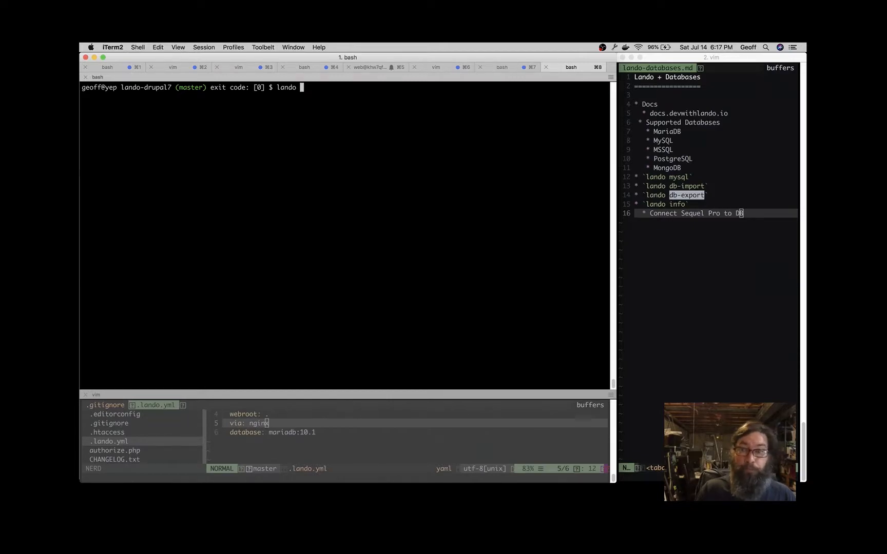
text(db-)
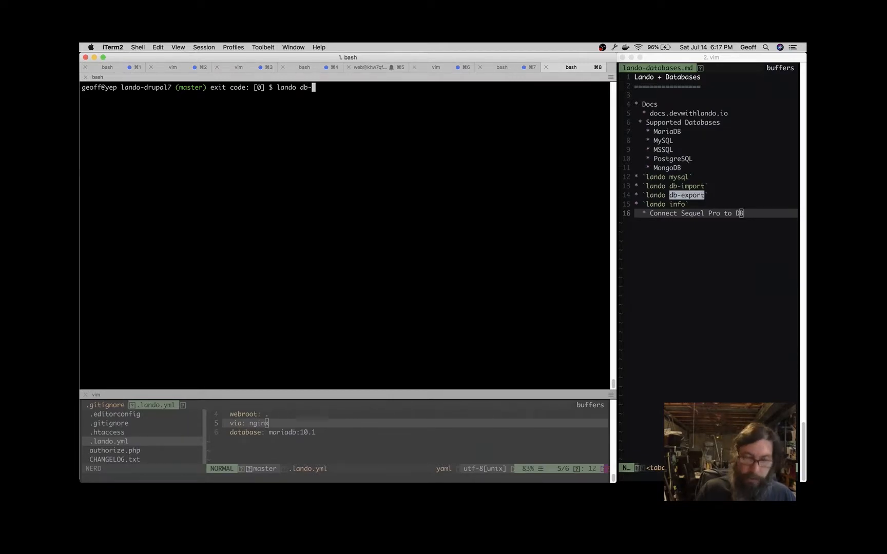
text(export)
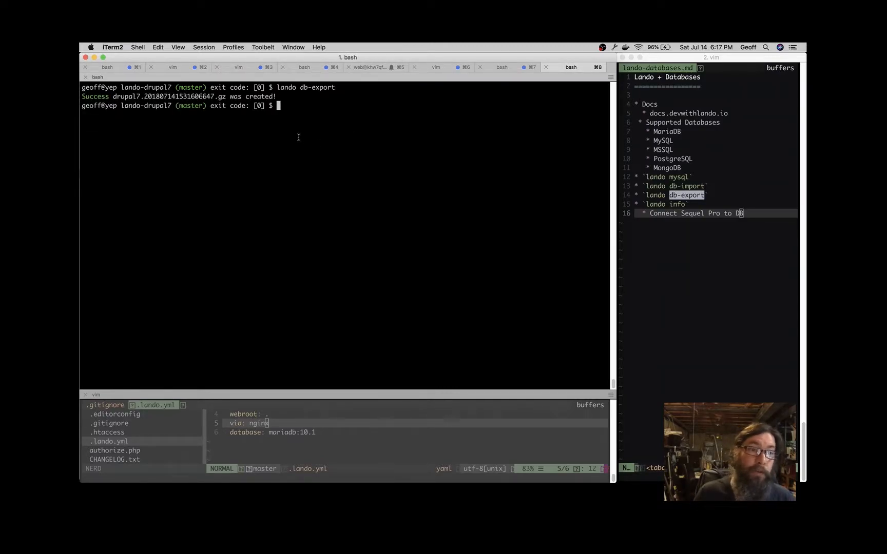
double_click(123, 96)
text(ls)
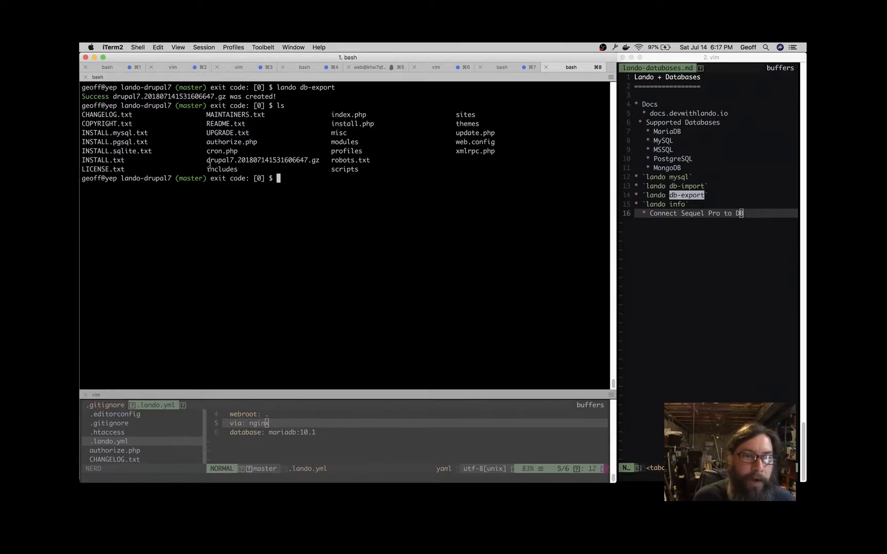
double_click(262, 160)
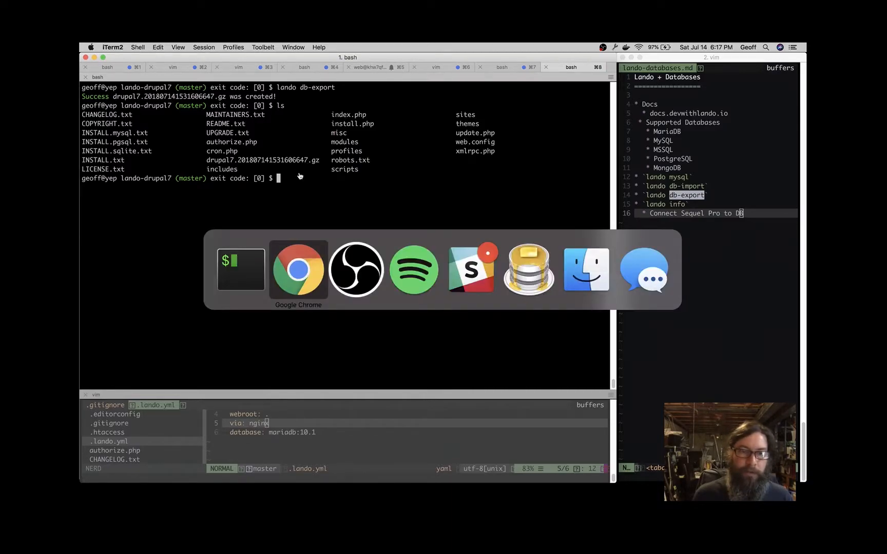
- Review the db-import Usage warning and Examples in Chrome, then return to the terminal
click(298, 269)
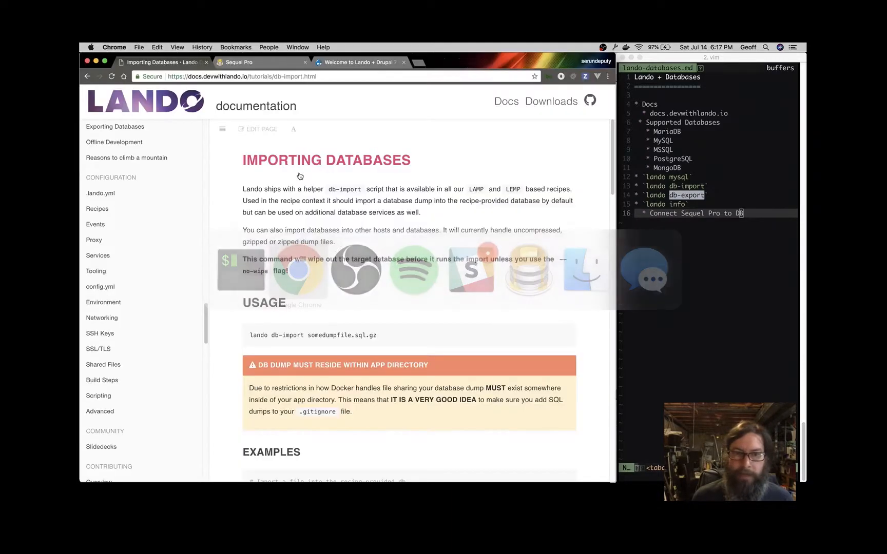
scroll(down, 3)
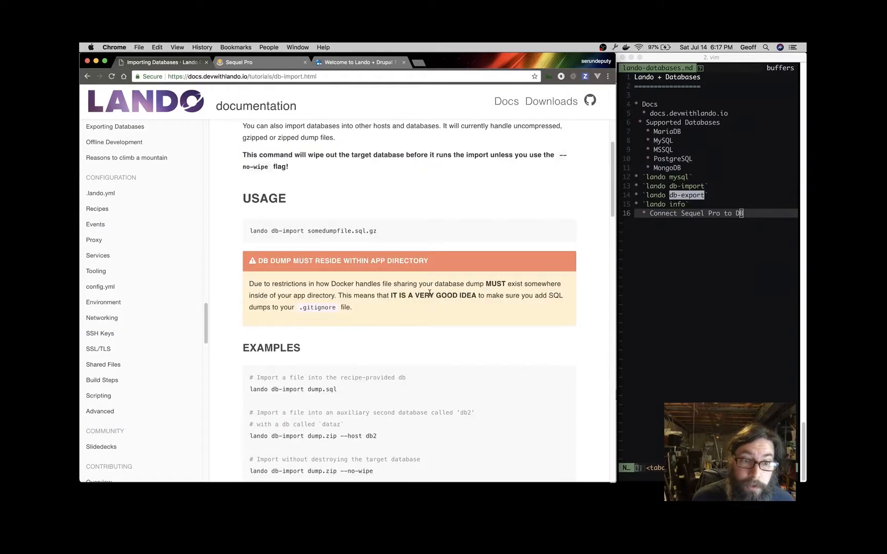
scroll(down, 3)
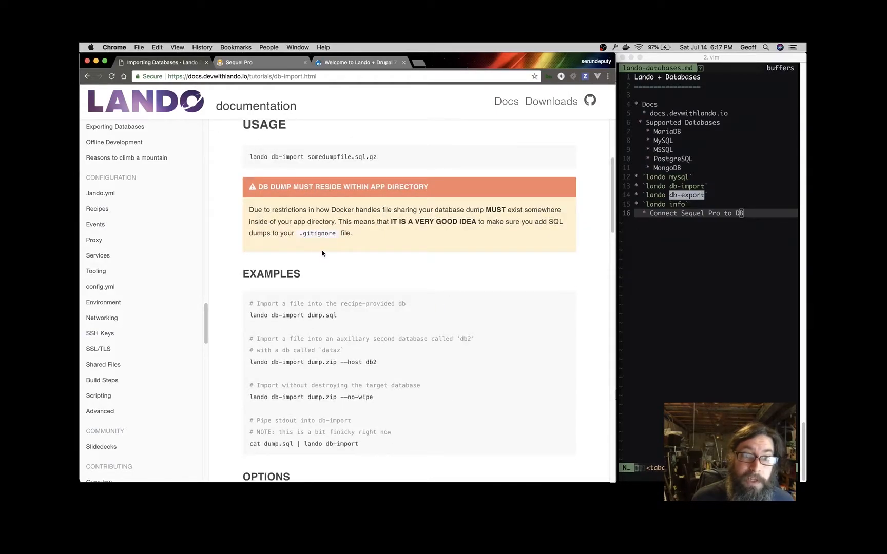
drag(271, 210, 480, 210)
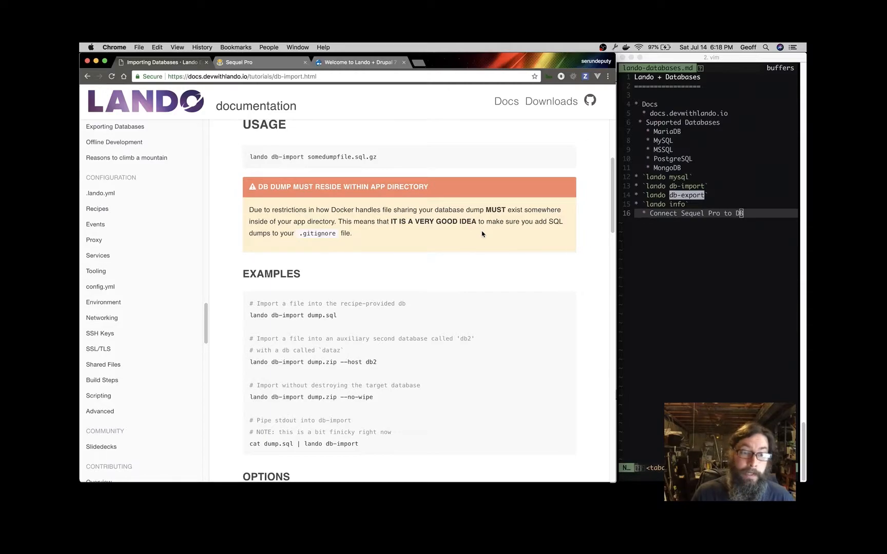
key(Cmd+Tab)
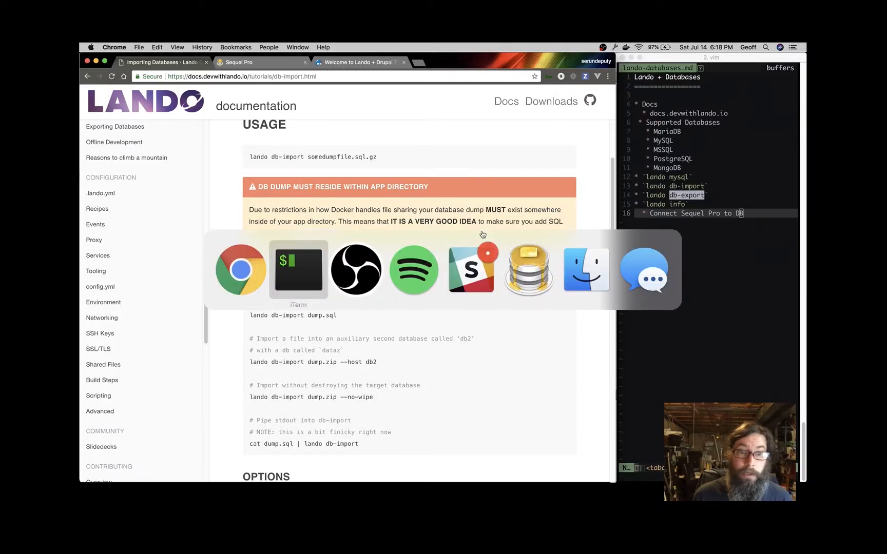
click(298, 269)
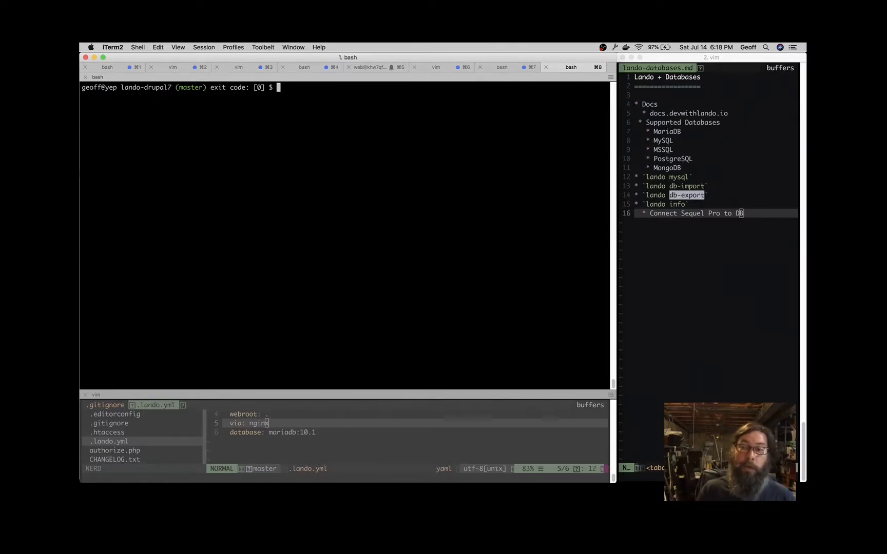
- Run `lando db-import drupal7.201807141531606647.gz` and wait for 'Import complete!'
text(lando db)
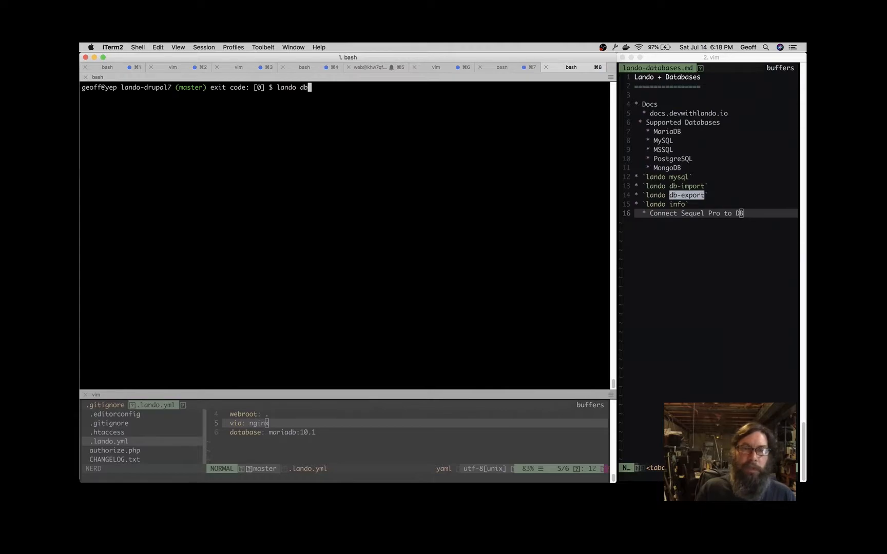
text(-m)
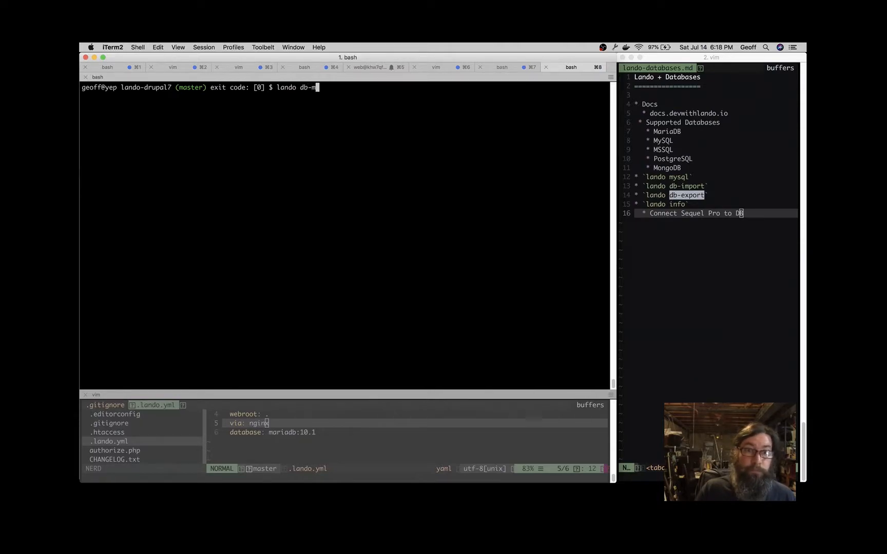
text(import)
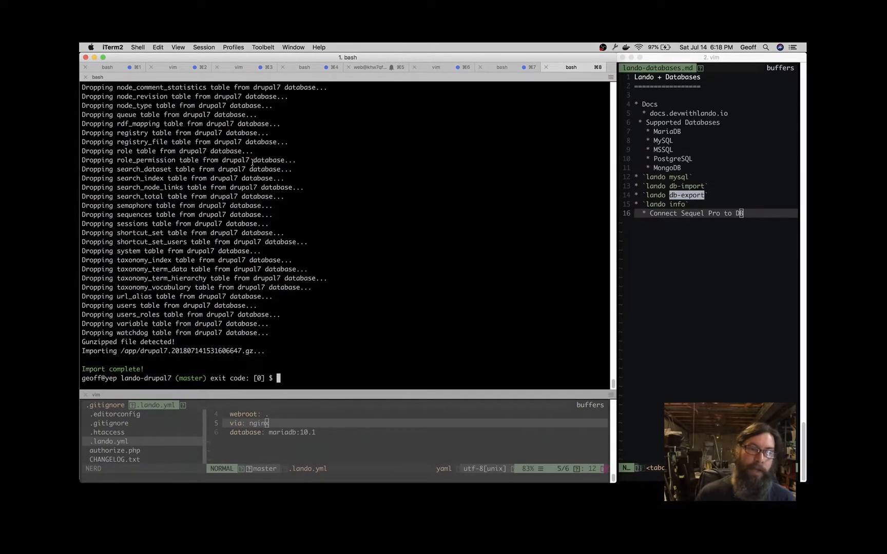
mouse_move(301, 168)
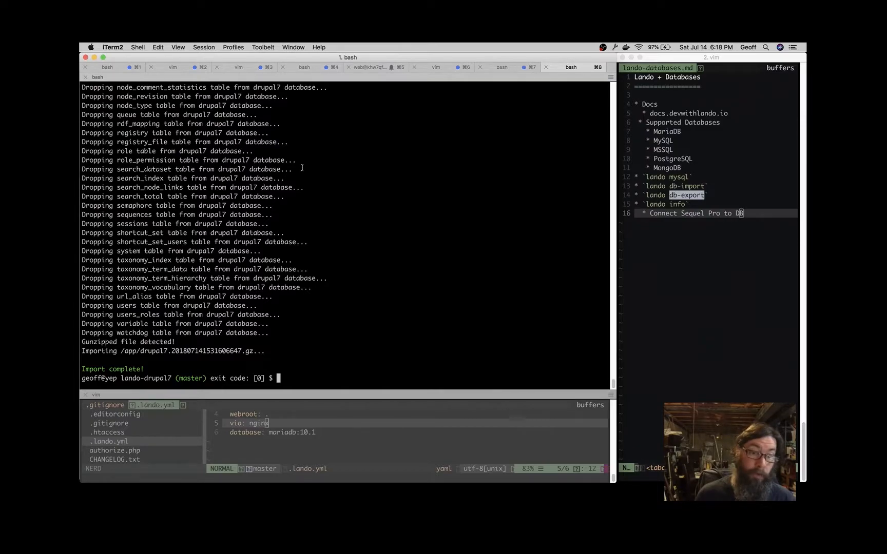
text(lando db-import drupal7.201807141531606647.gz)
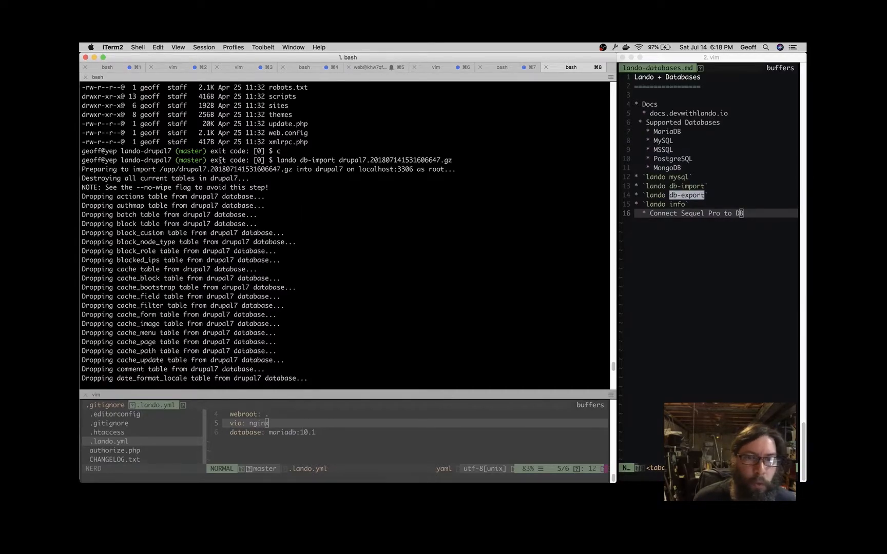
mouse_move(117, 177)
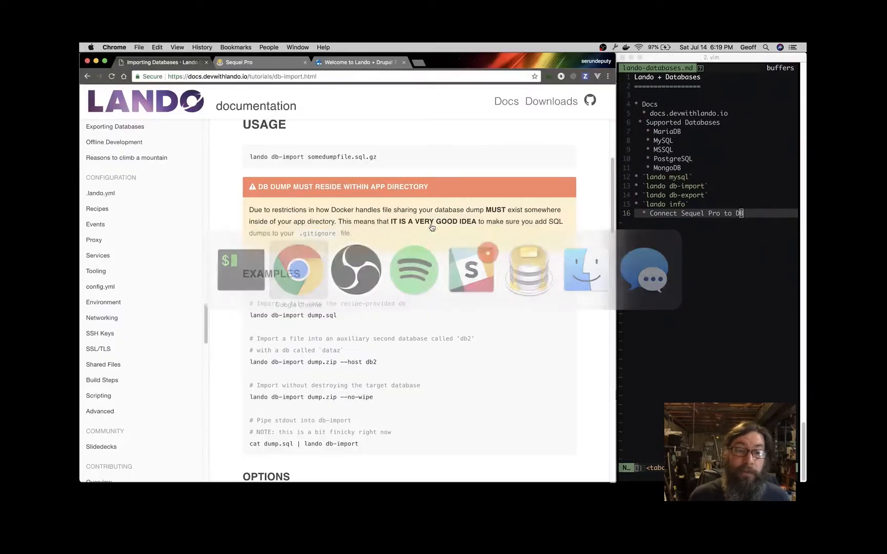
- Find the phpMyAdmin docs page via 'php', glance at the Sequel Pro site, then return to the terminal
scroll(down, 3)
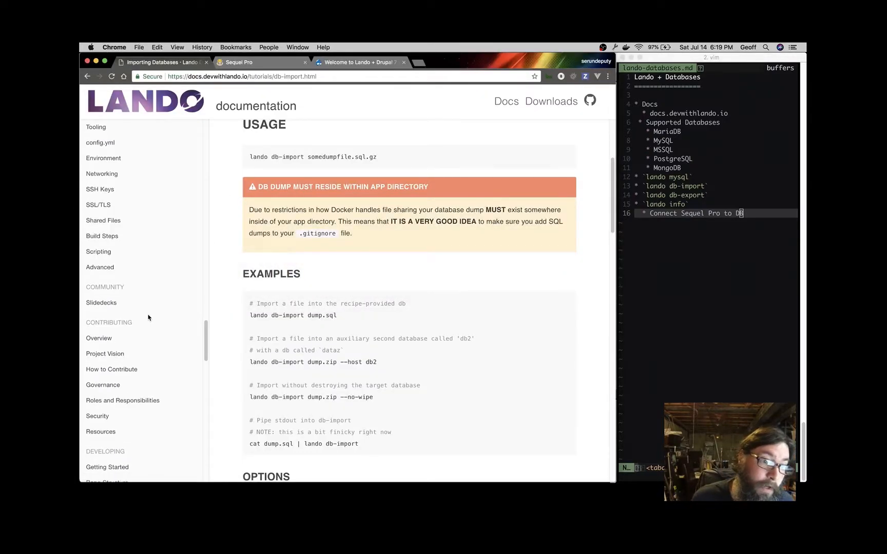
scroll(down, 3)
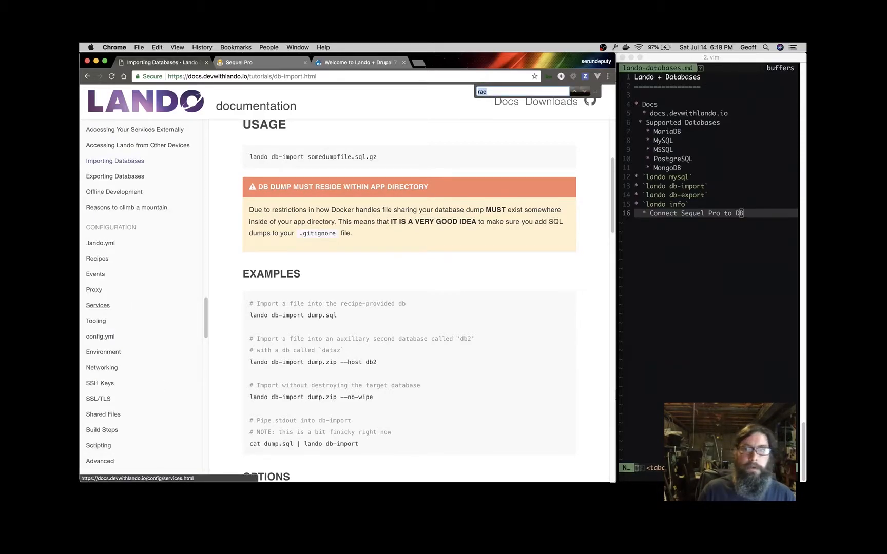
text(php)
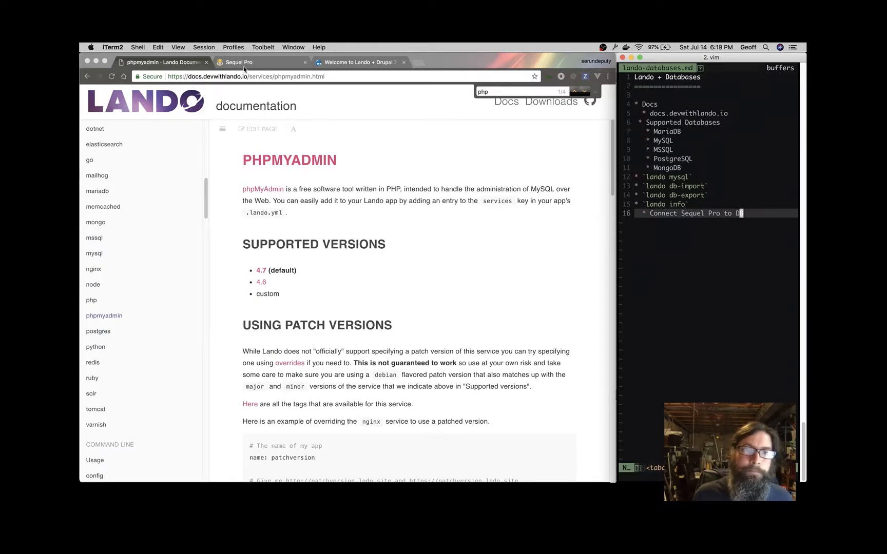
click(237, 62)
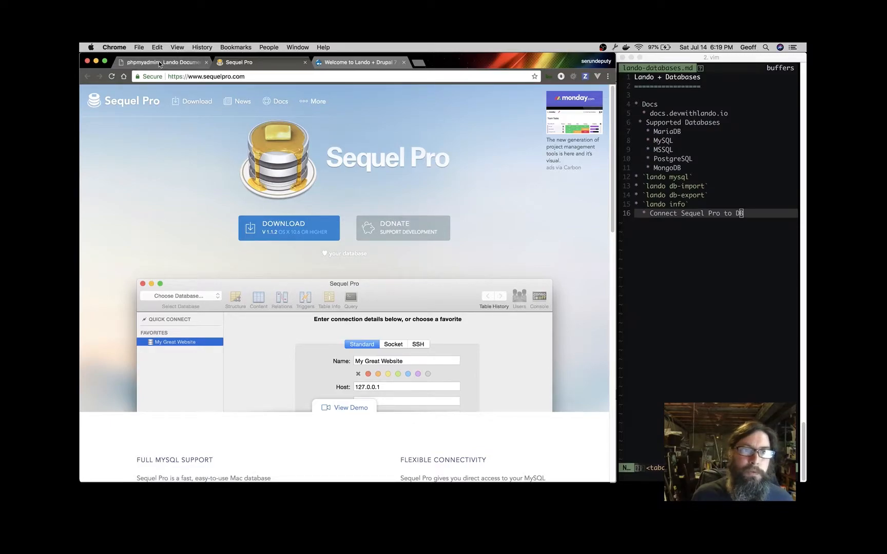
click(160, 62)
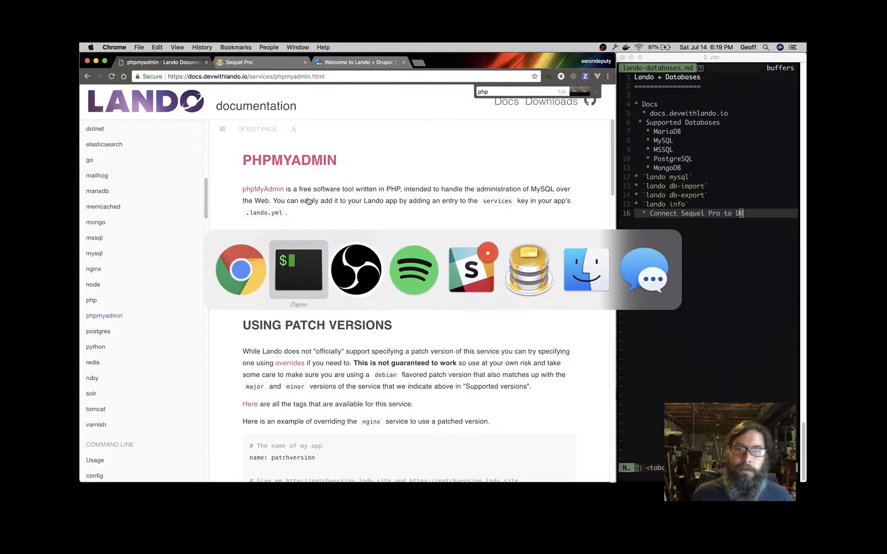
click(299, 269)
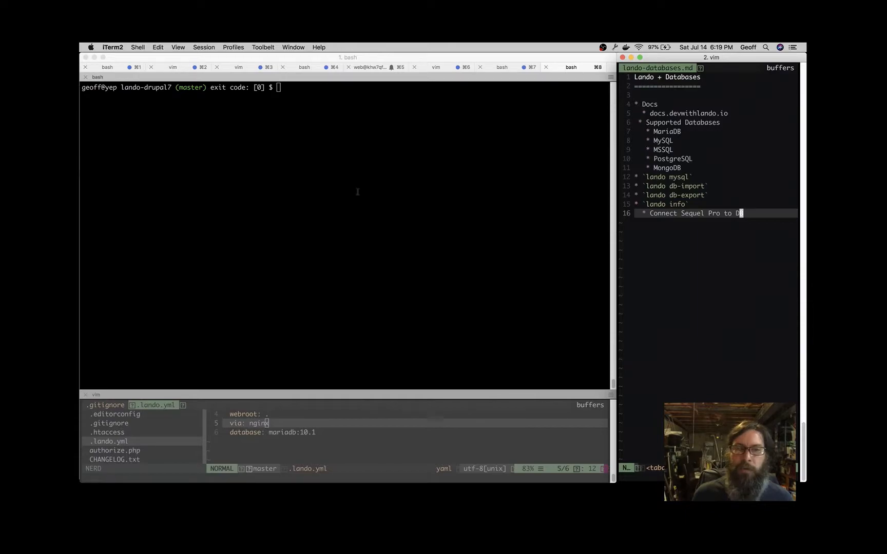
- Run `lando info` and copy the drupal7 external connection port 32813 for Sequel Pro
text(l)
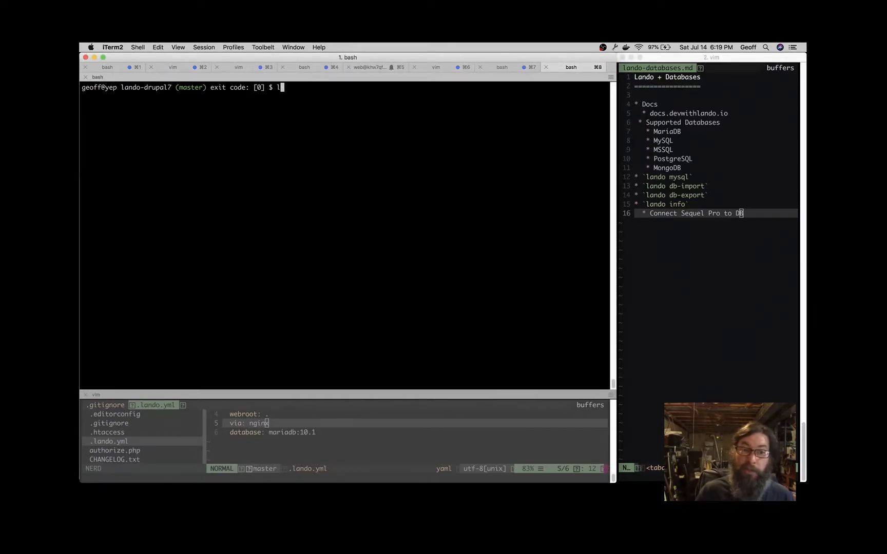
text(ando info)
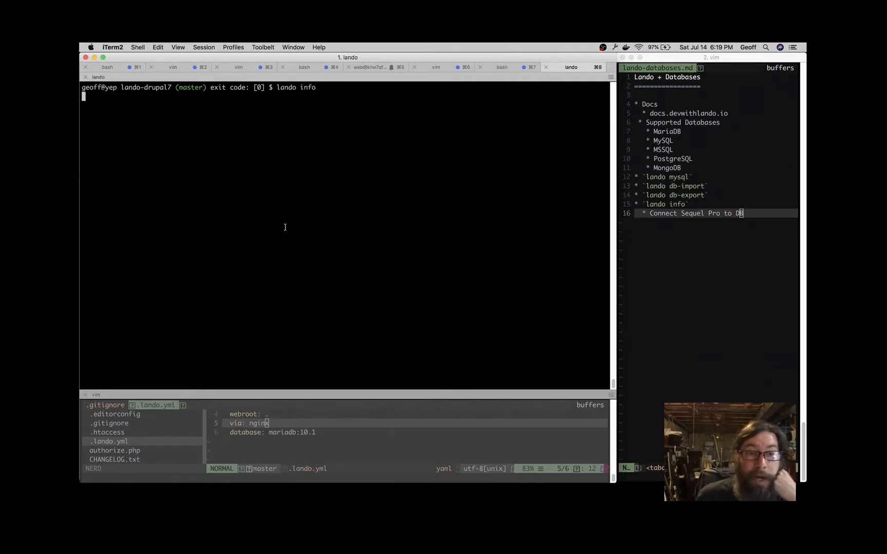
key(Enter)
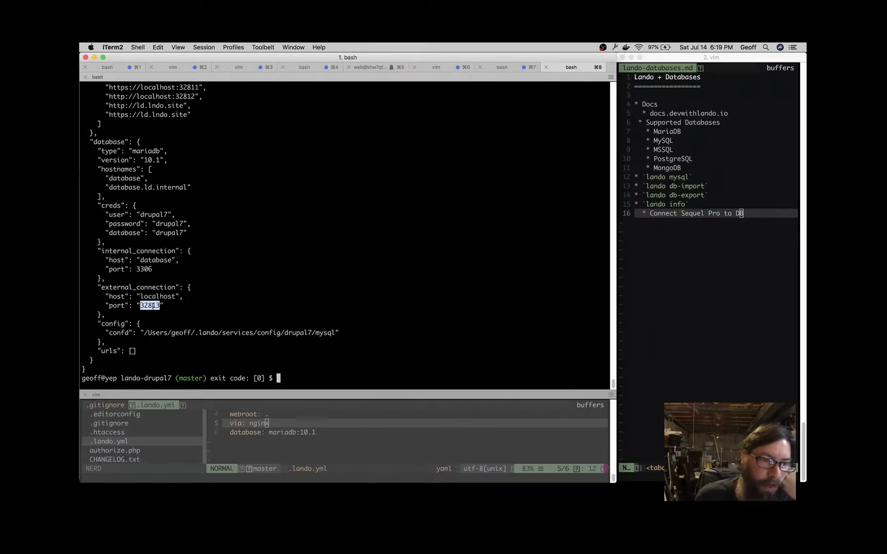
right_click(148, 305)
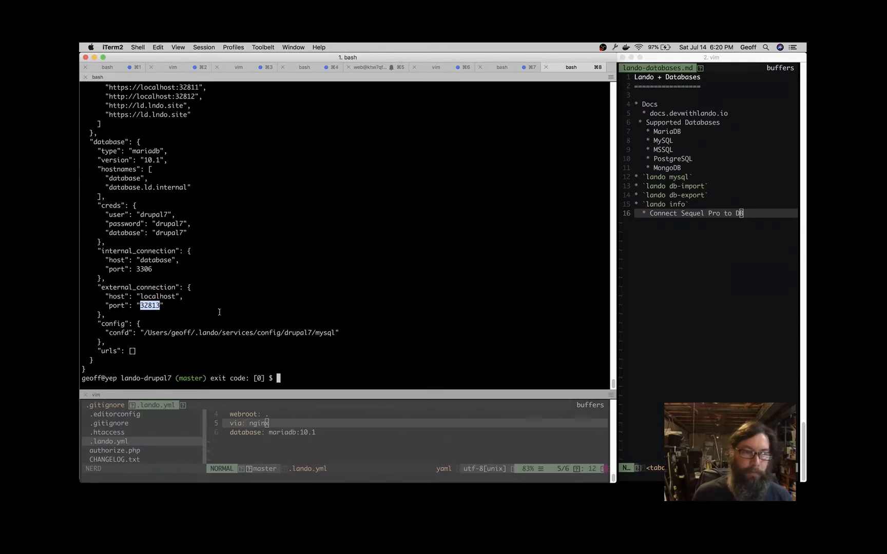
key(Cmd+Tab)
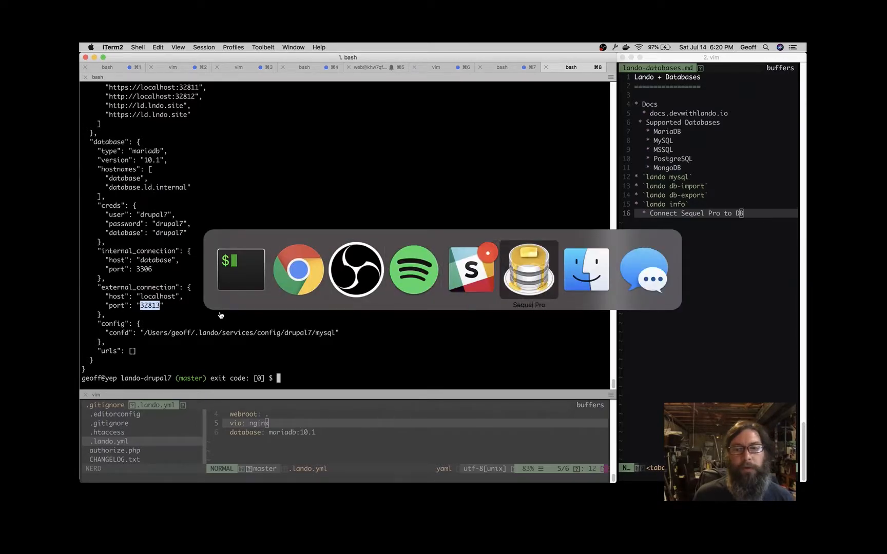
- Fill the new Sequel Pro connection: name ld.lndo.site, host 127.0.0.1, user drupal7, password, database drupal7
click(529, 271)
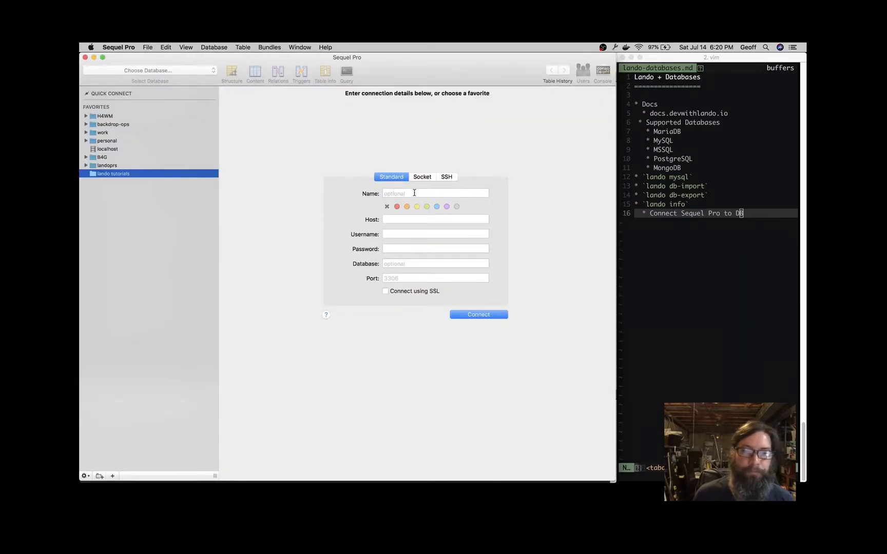
click(434, 193)
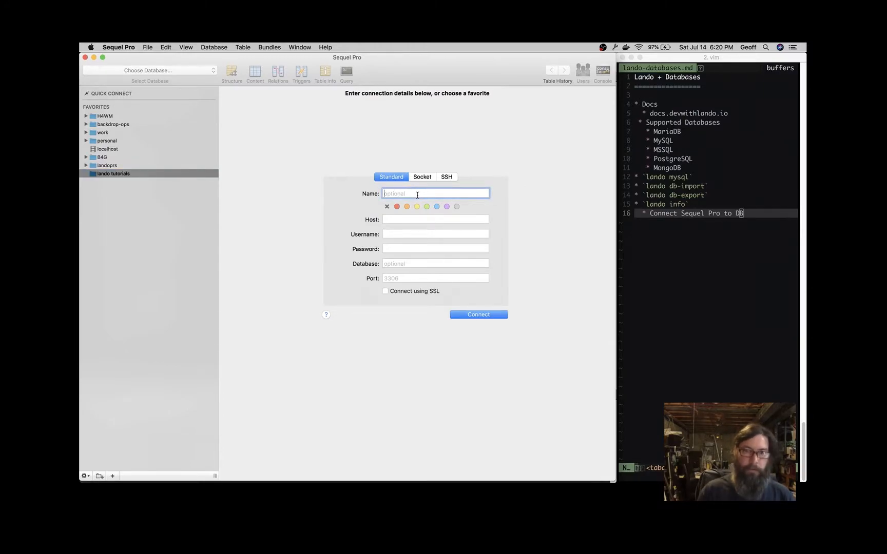
text(ld.lndo.site)
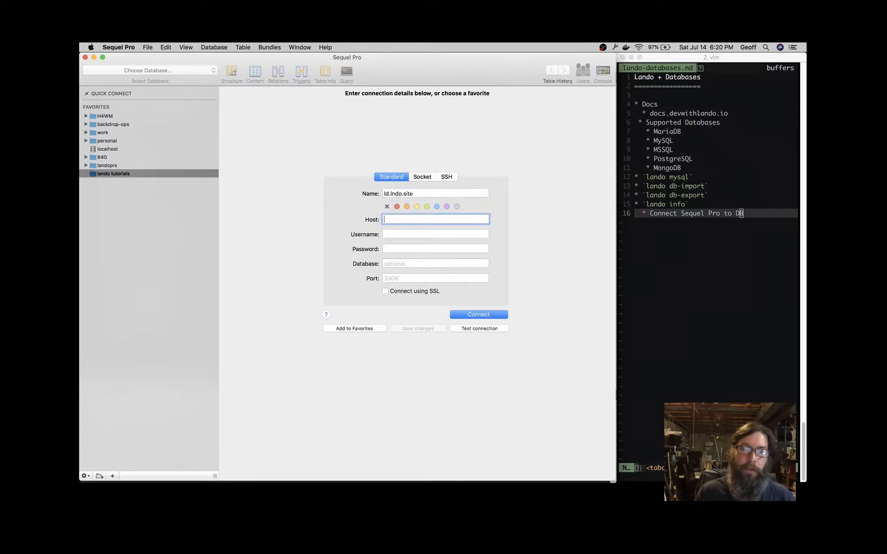
text(127.0.)
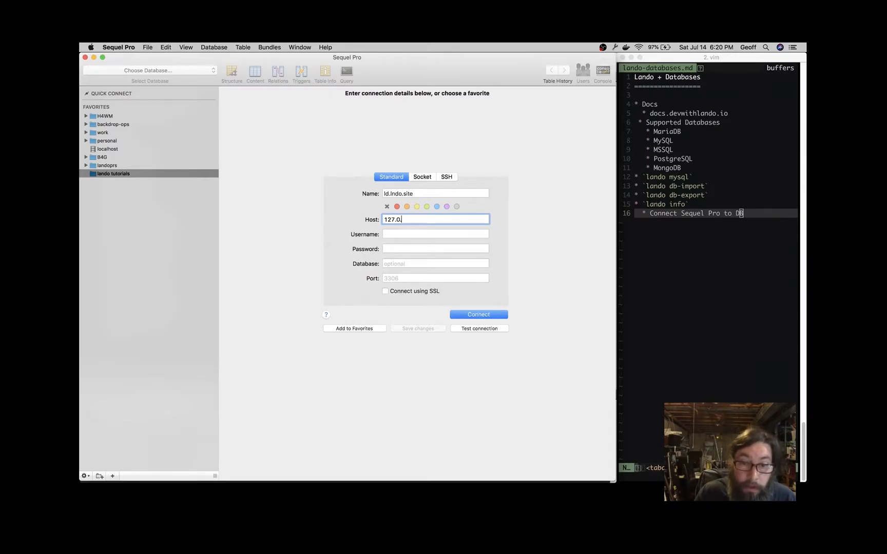
text(0.1)
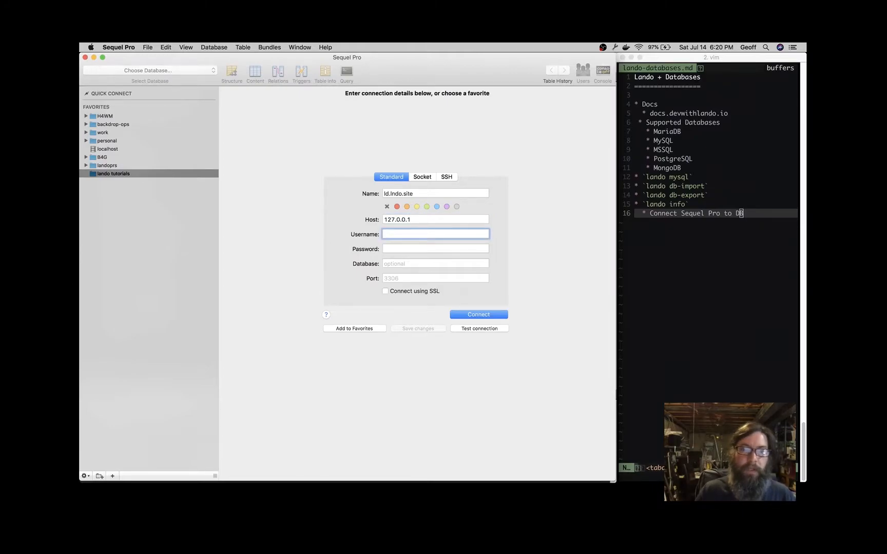
text(drupal7)
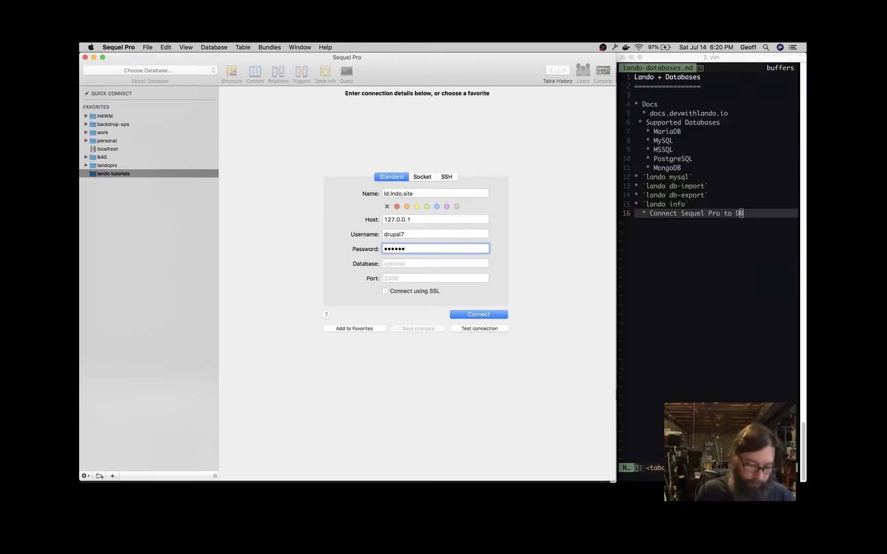
text(druop)
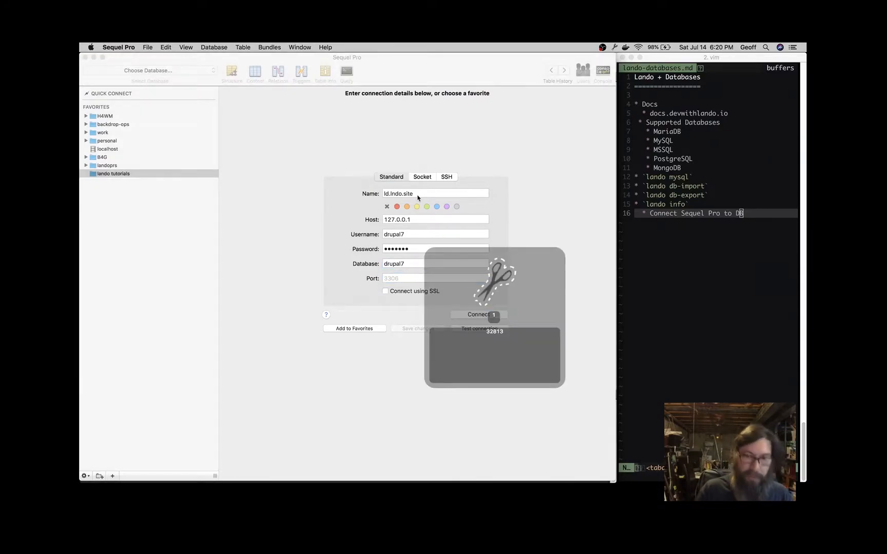
- Set the port to 32813 and attempt the connection, which is rejected with Access denied
click(435, 279)
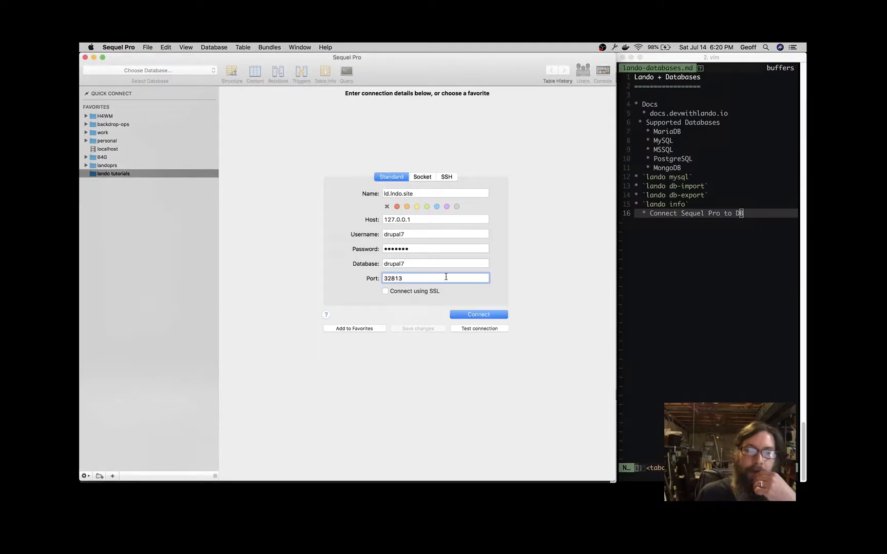
mouse_move(486, 324)
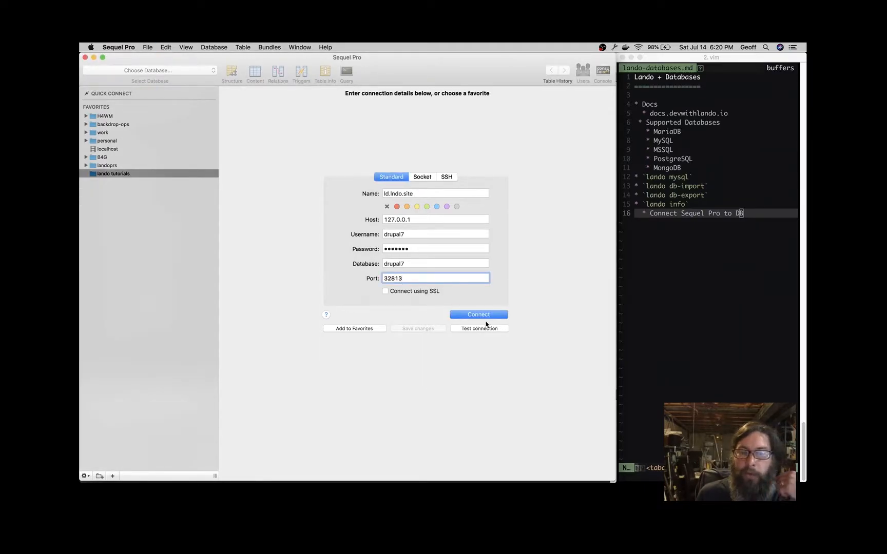
click(478, 314)
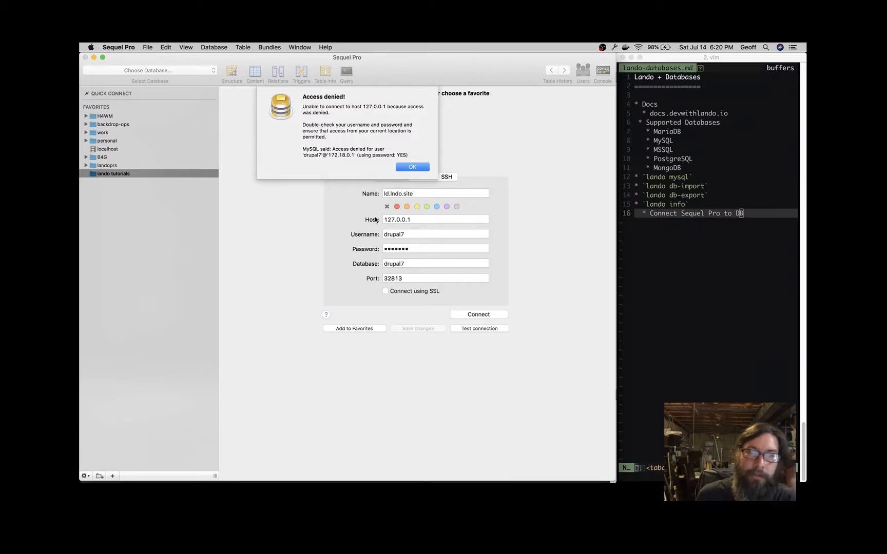
- Dismiss the error, re-enter the drupal7 password, test the connection successfully and connect
click(412, 166)
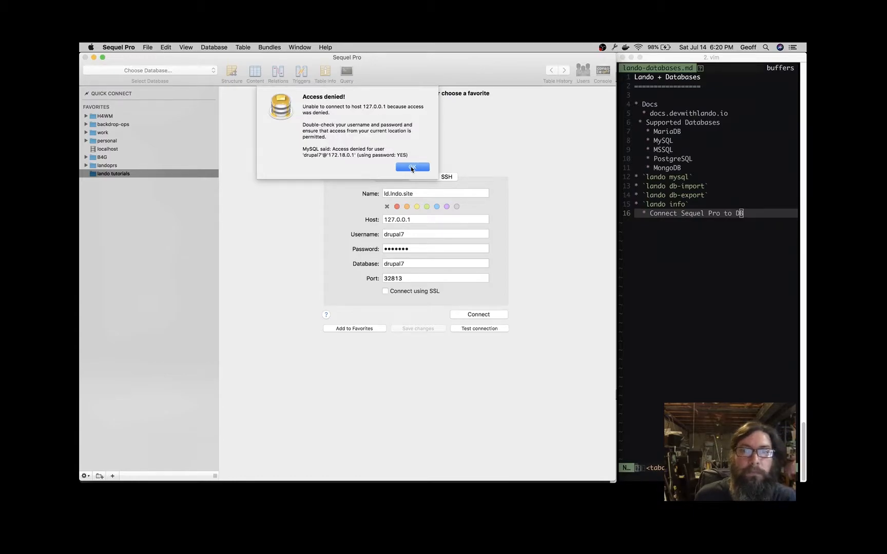
click(412, 166)
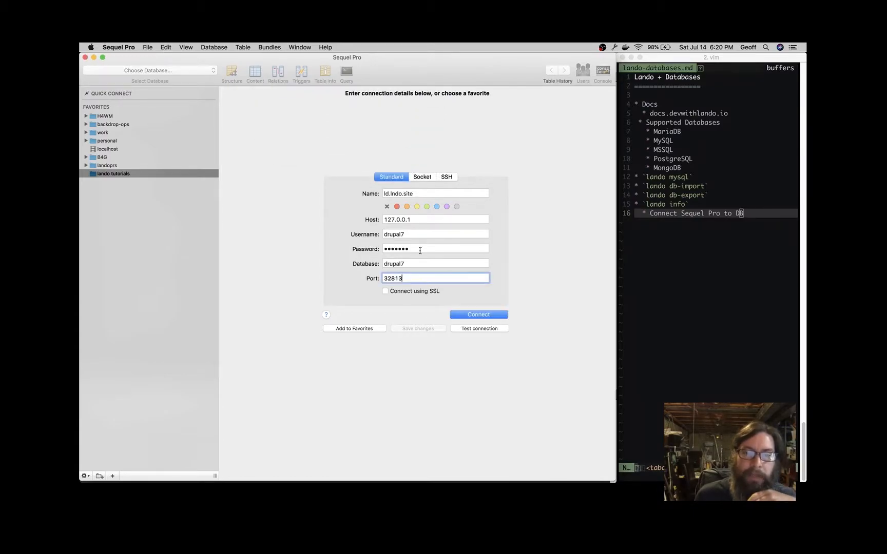
click(435, 249)
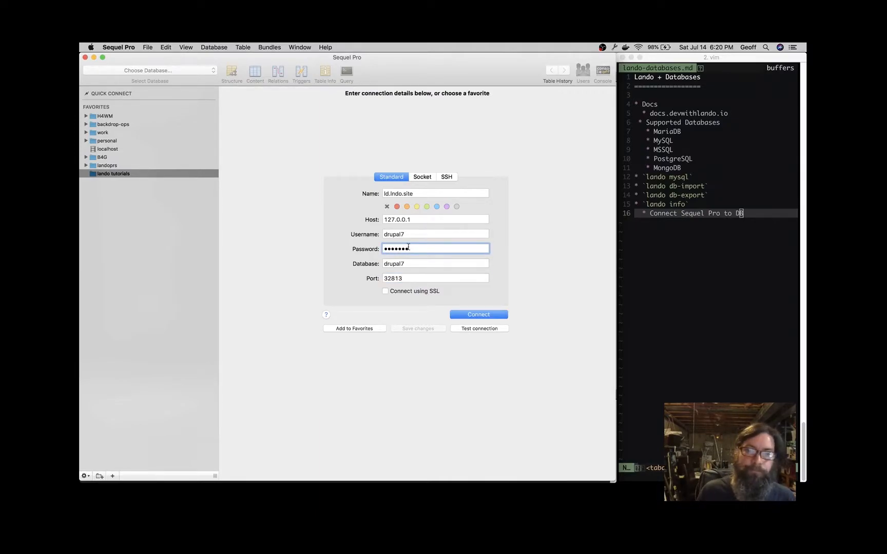
click(478, 328)
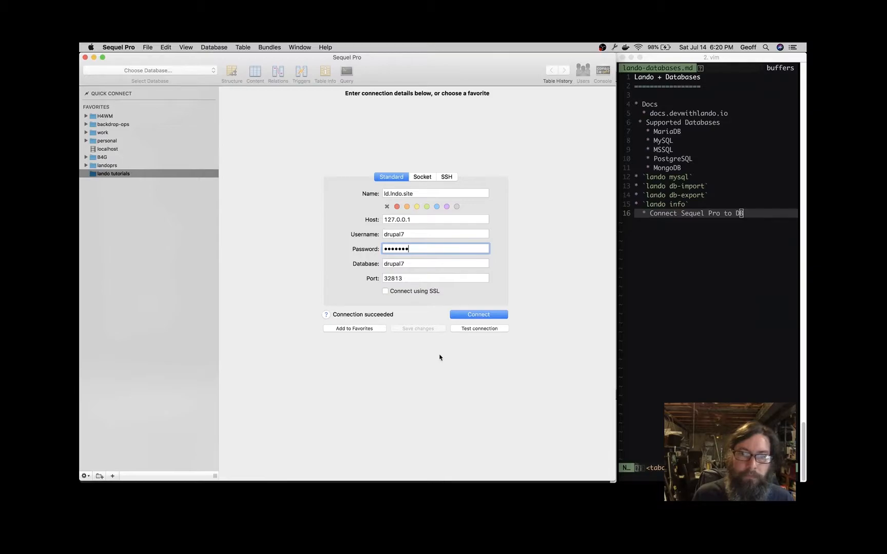
mouse_move(458, 360)
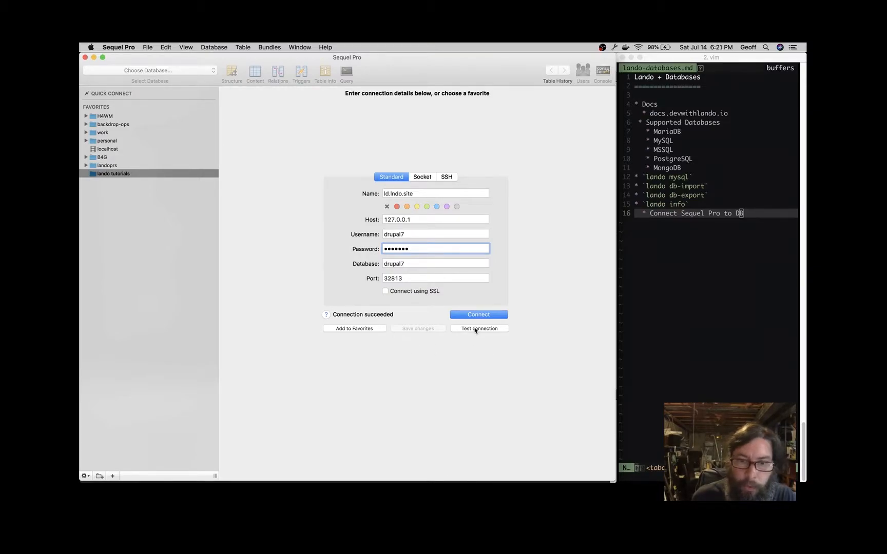
click(478, 315)
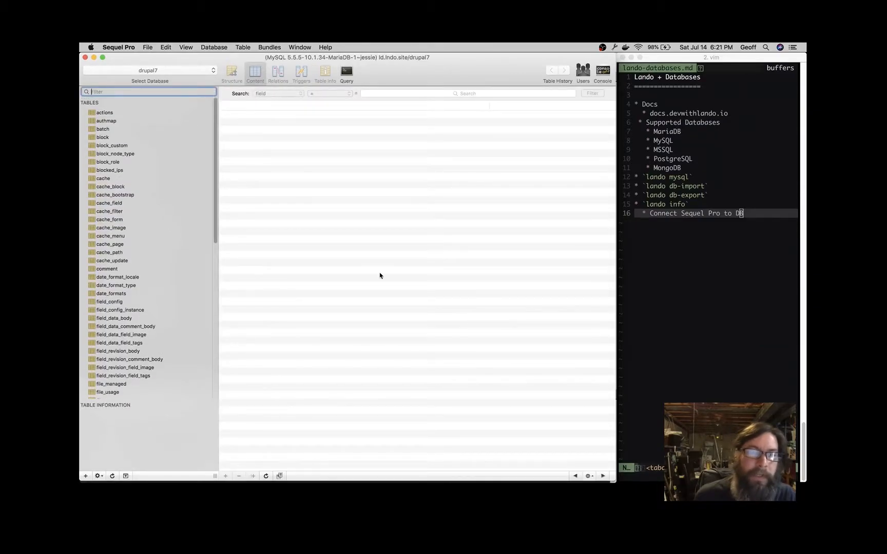
- Filter the table list with 'us' and show the drupal7 users table's two rows
click(107, 162)
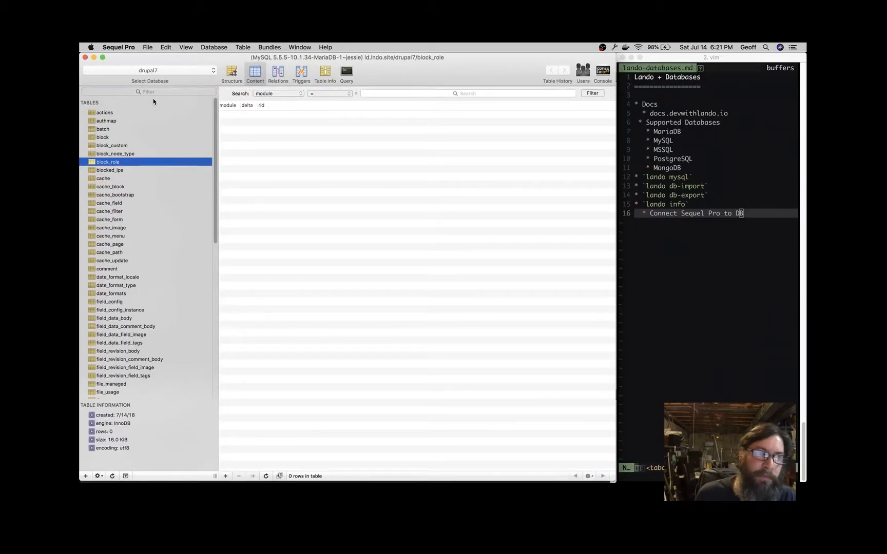
text(us)
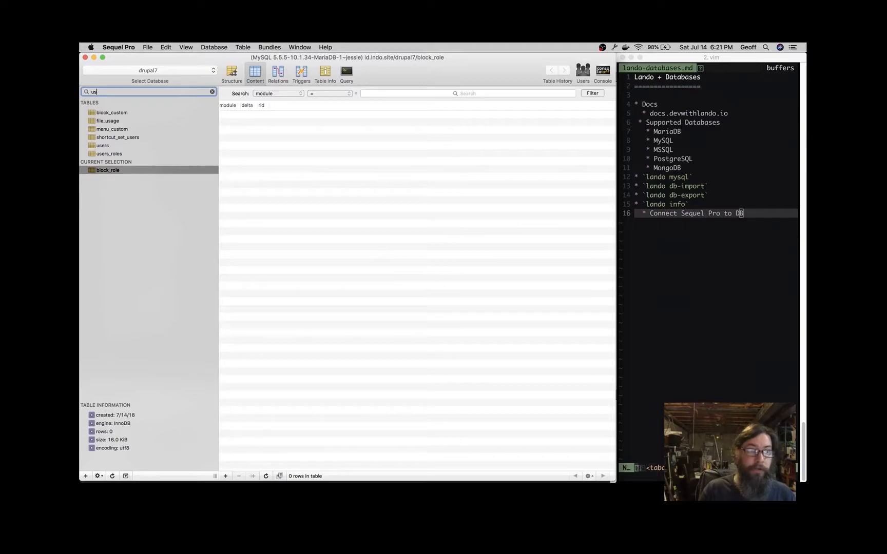
click(102, 120)
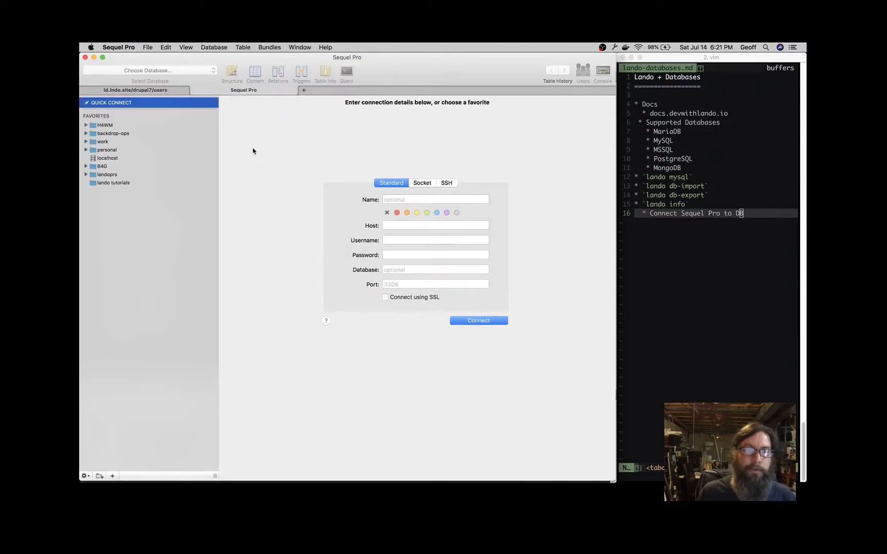
- Visit the lando tutorials favourites, return to the users table, then switch back to iTerm2
click(113, 182)
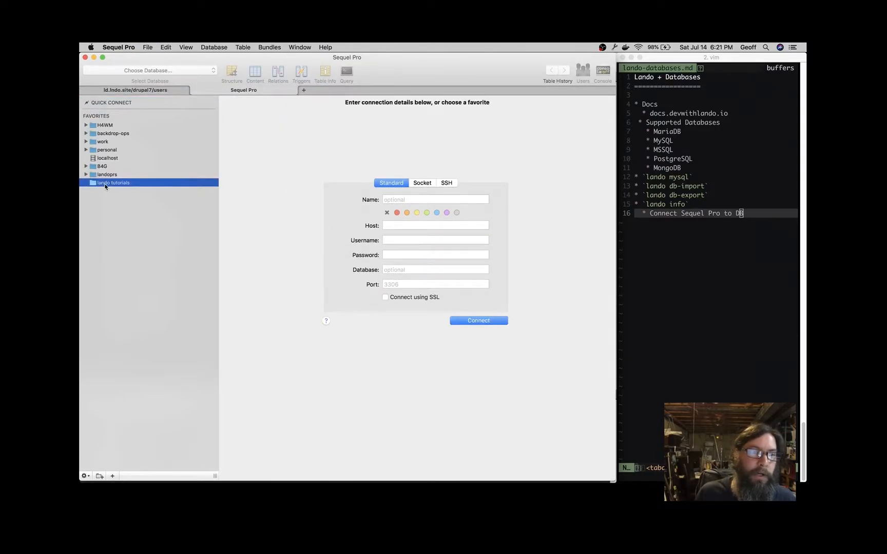
click(478, 320)
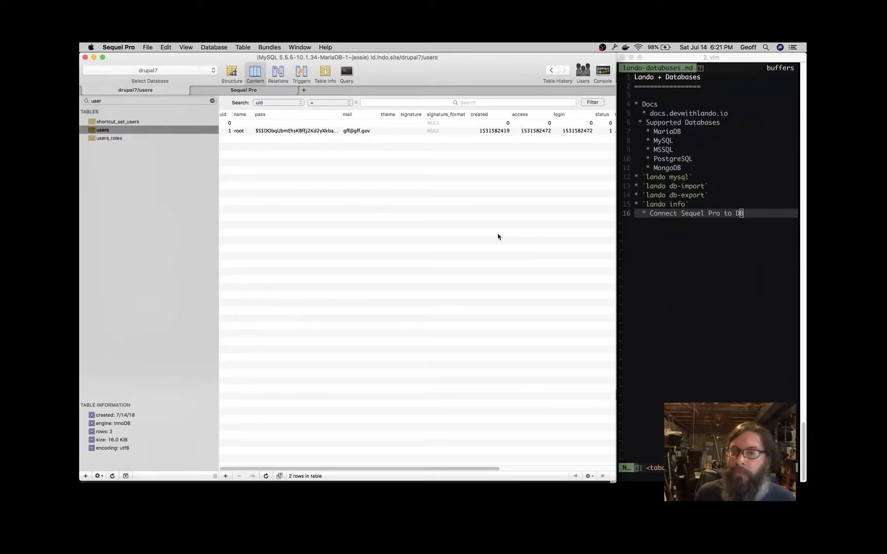
key(Cmd+Tab)
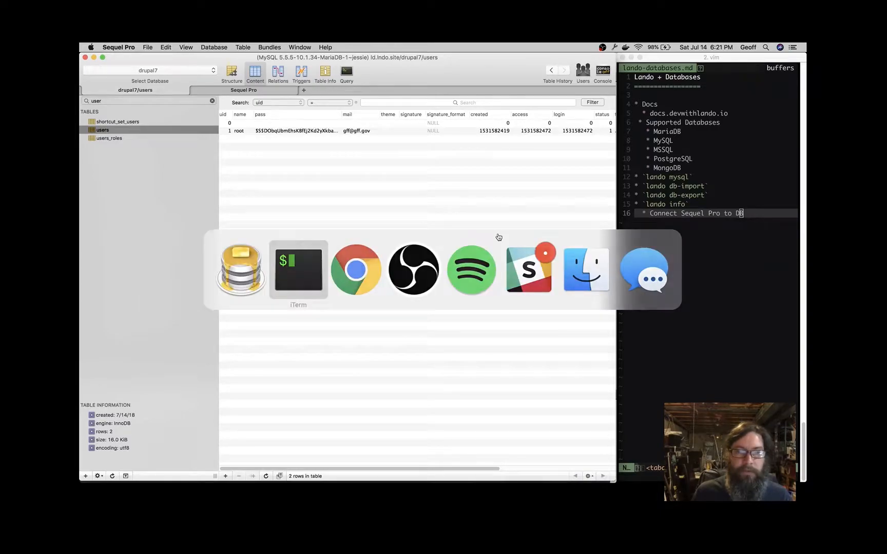
click(298, 269)
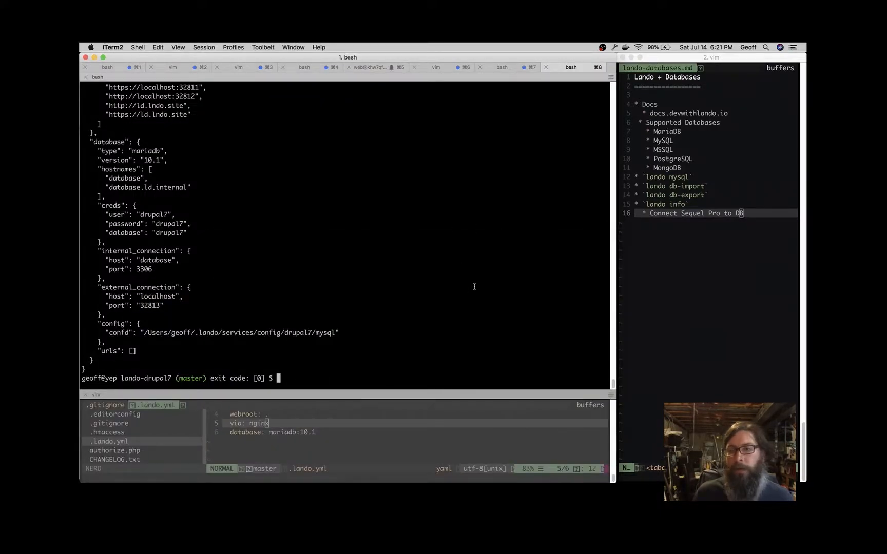